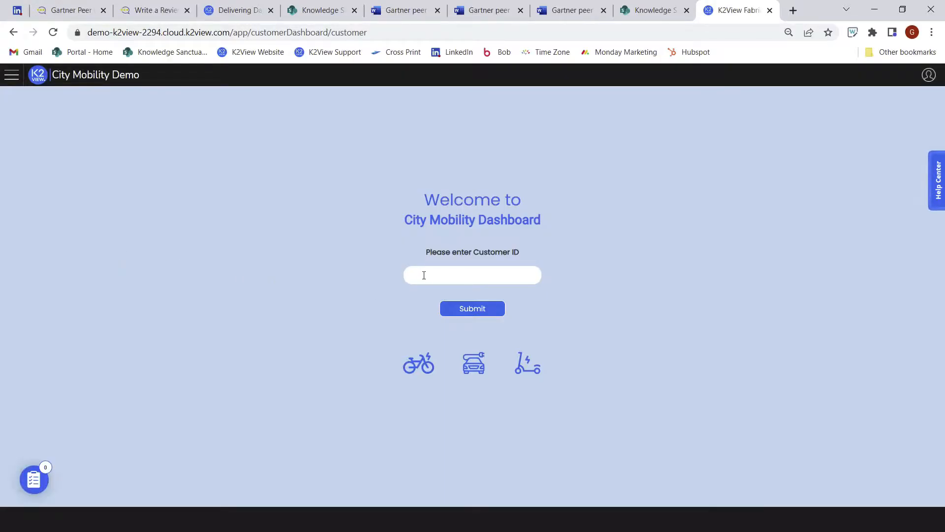
Load the dashboard for customer ID 39 and scroll through its rentals, cases and invoices.
left_click(472, 275)
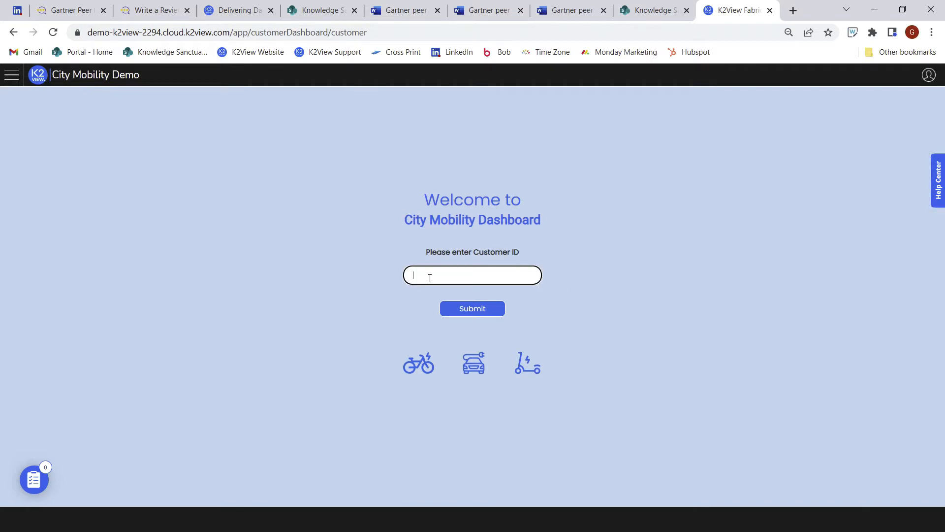
type("3")
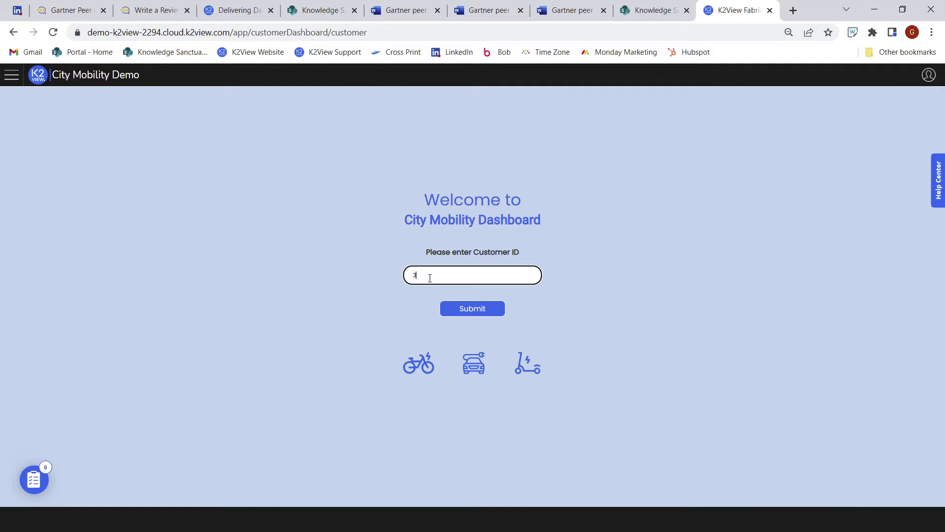
type("9")
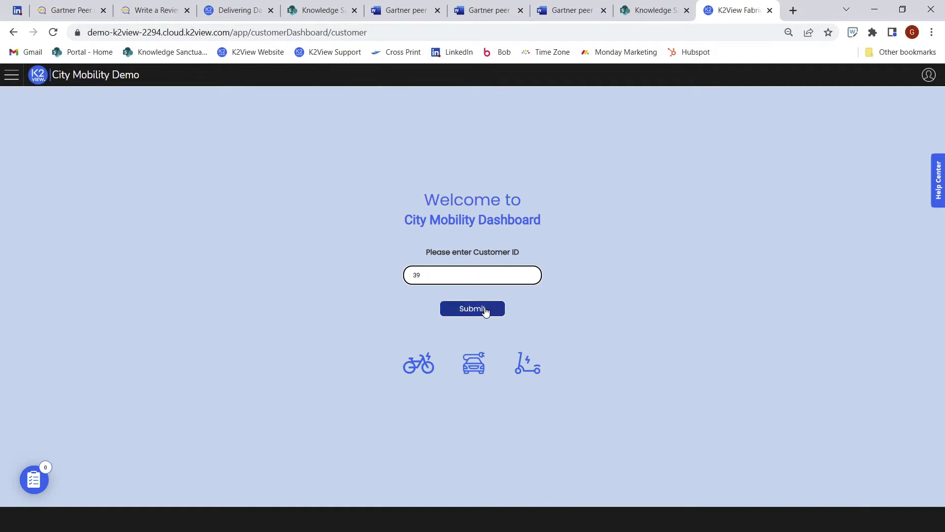
left_click(472, 309)
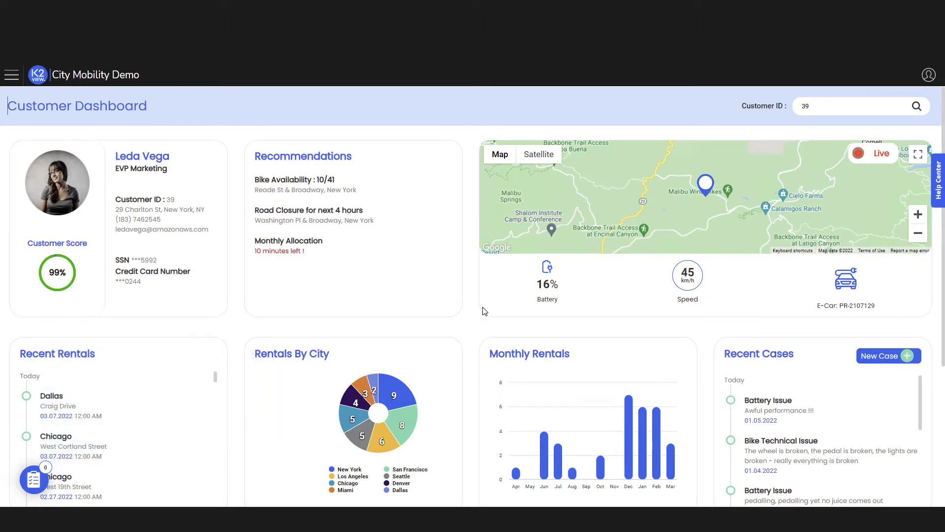
mouse_move(487, 310)
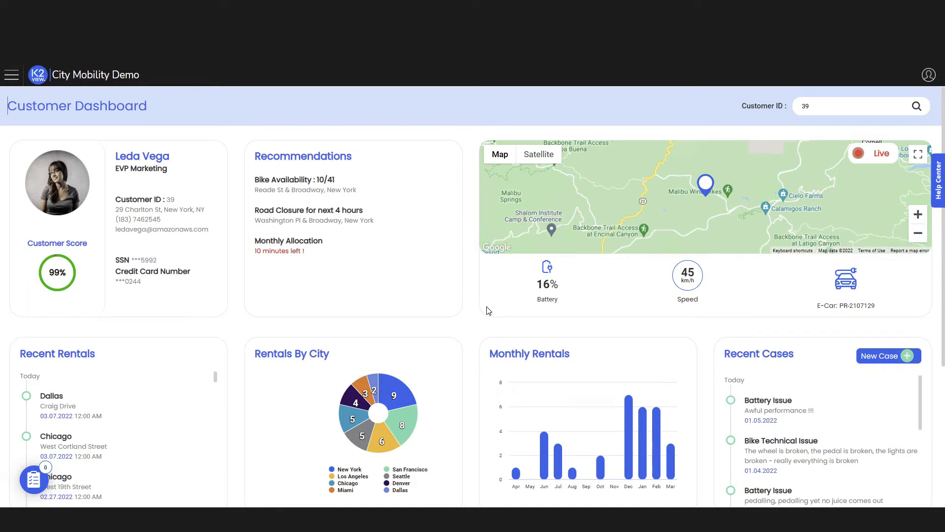
mouse_move(222, 242)
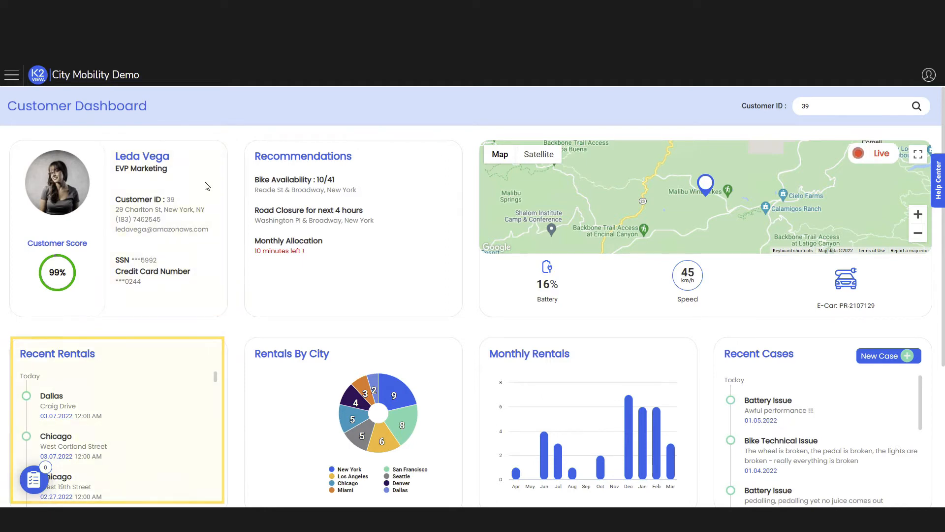
scroll("down", 3)
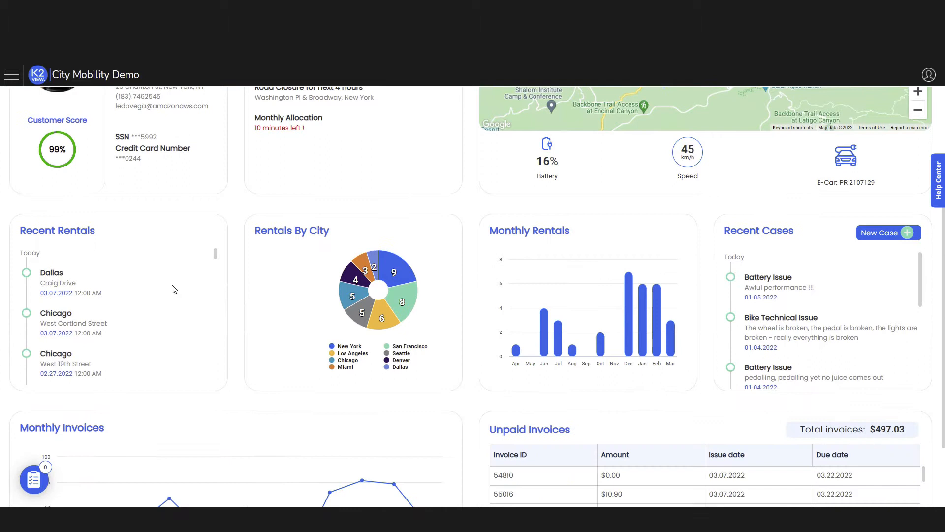
scroll("down", 3)
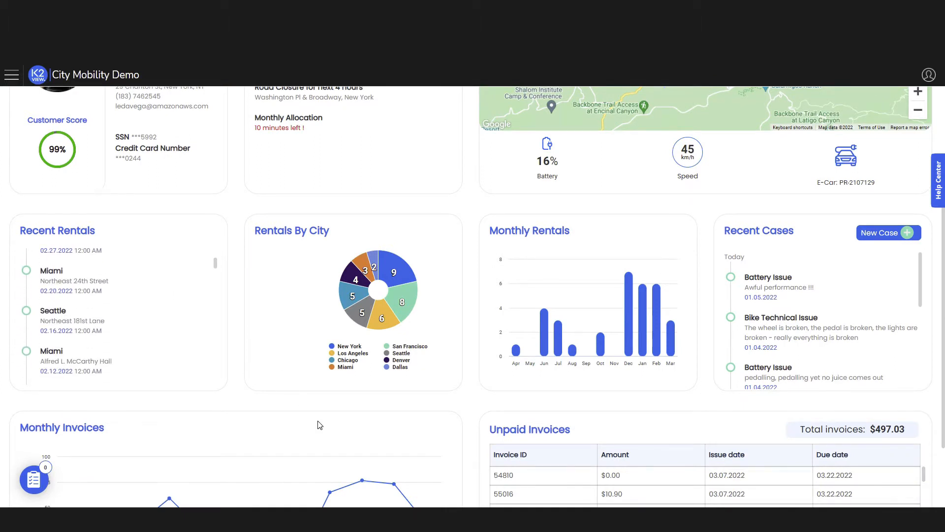
scroll("down", 3)
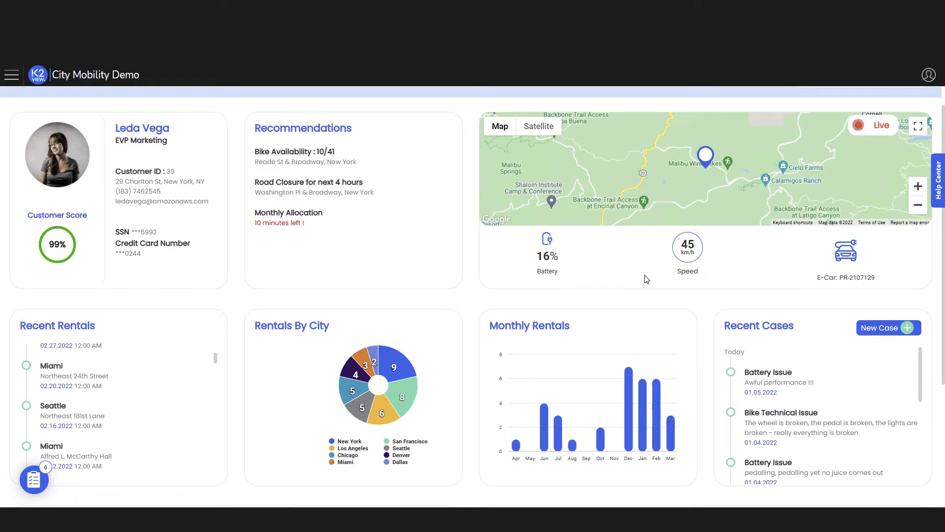
mouse_move(658, 276)
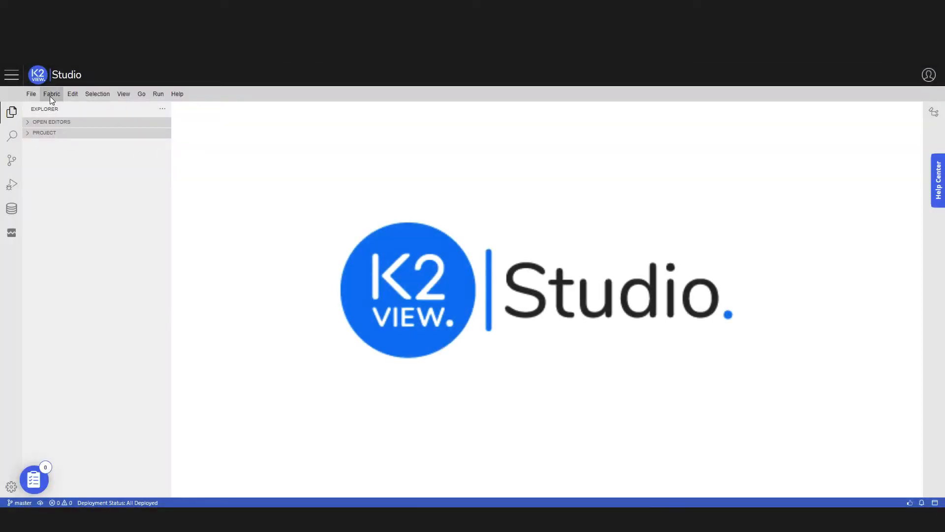
Browse the Fabric creation options and expand the Customer project's Implementation tree.
left_click(52, 94)
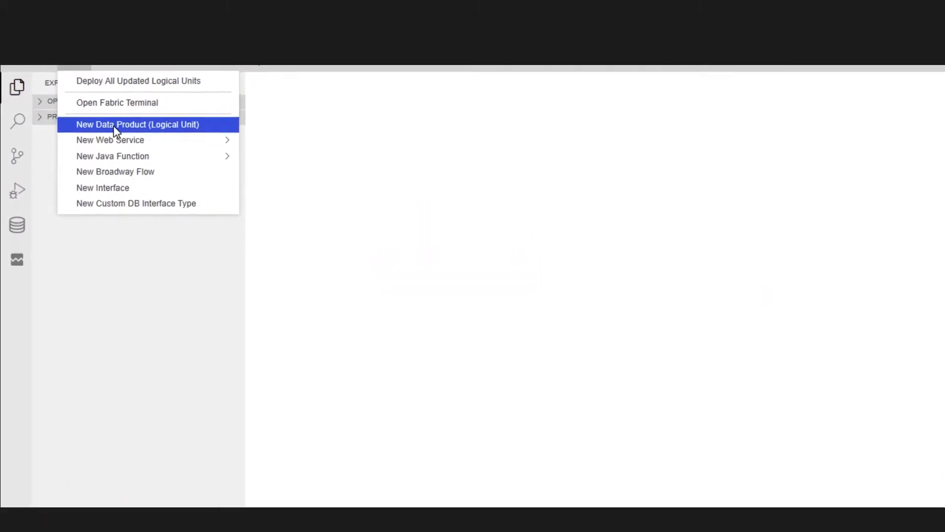
mouse_move(123, 136)
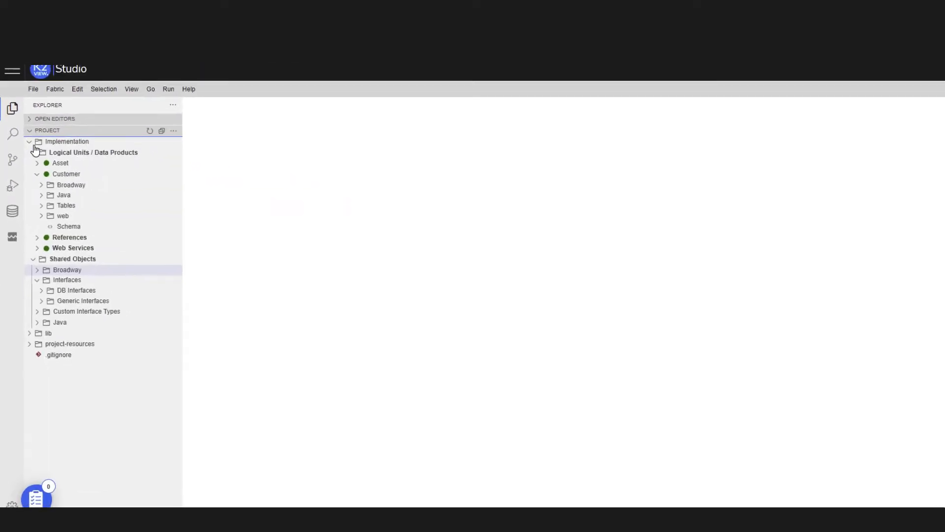
double_click(69, 226)
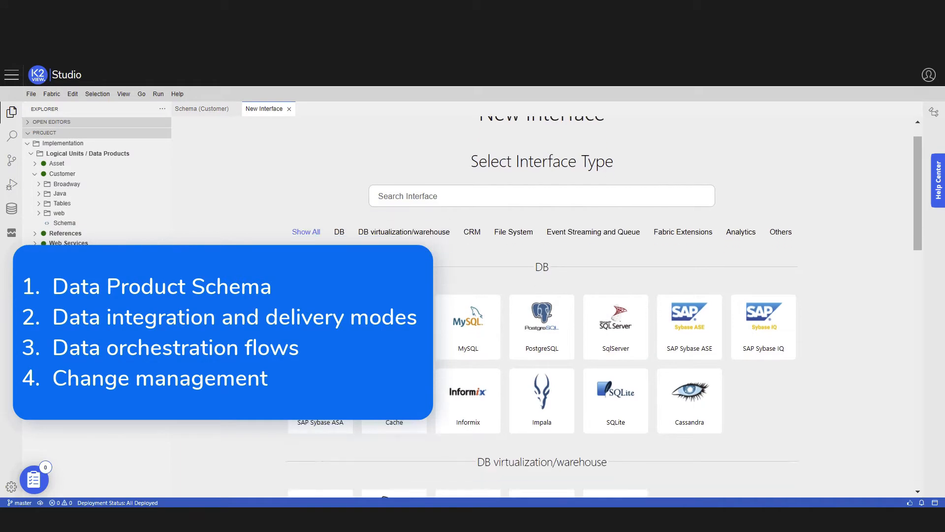
Scroll through the New Interface type gallery to review the available interface types.
scroll("down", 3)
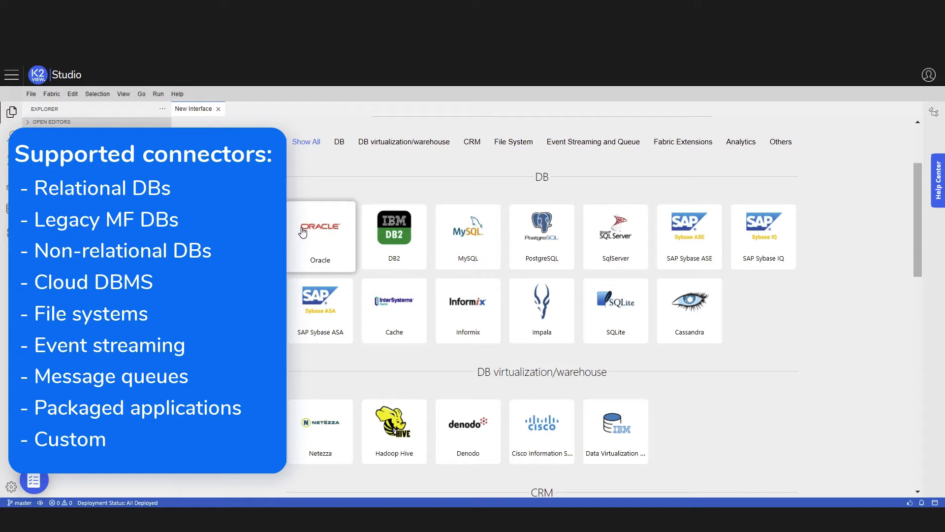
scroll("down", 3)
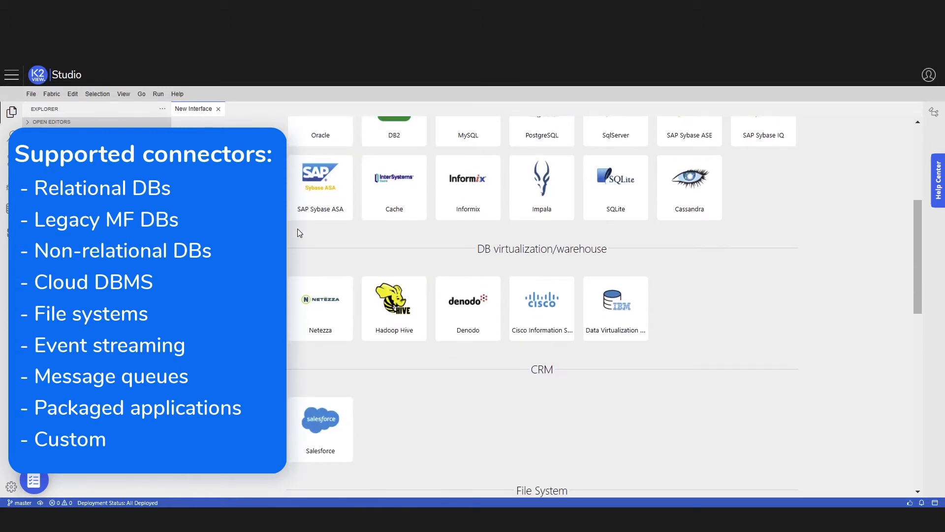
scroll("down", 3)
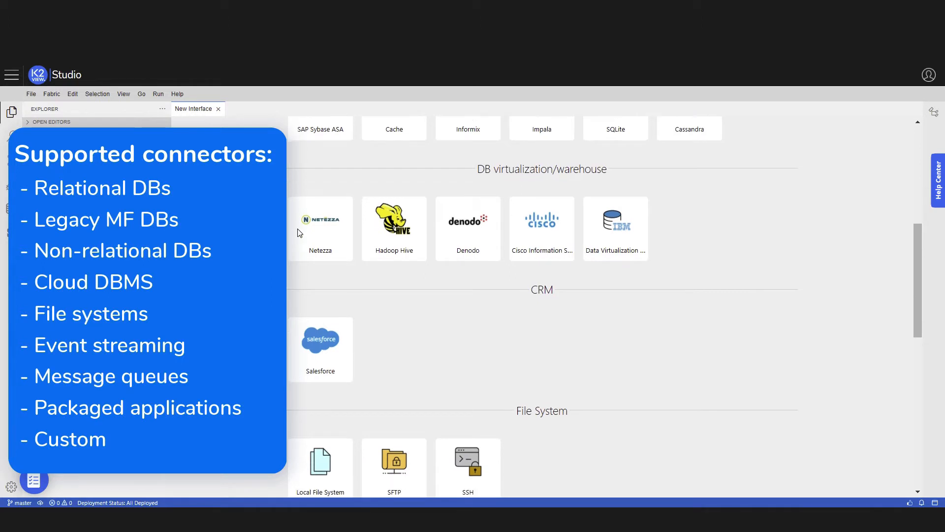
scroll("down", 3)
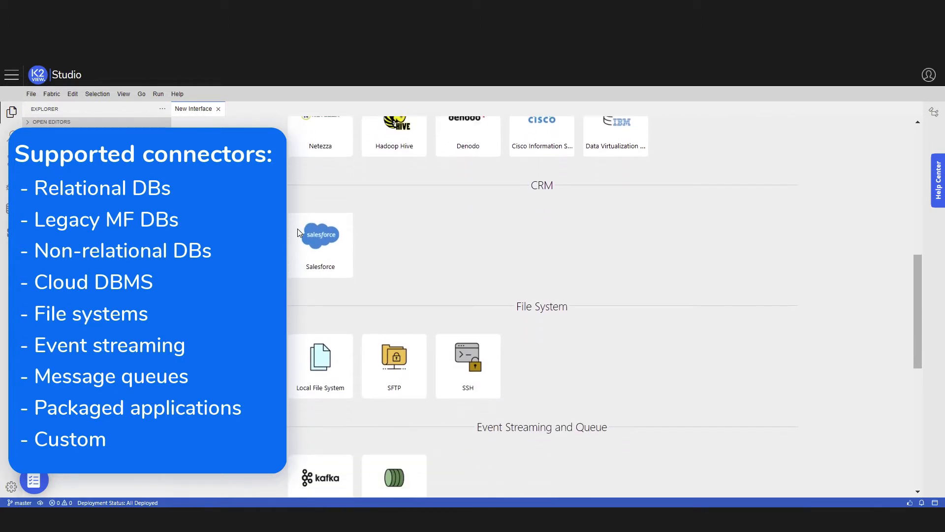
scroll("down", 3)
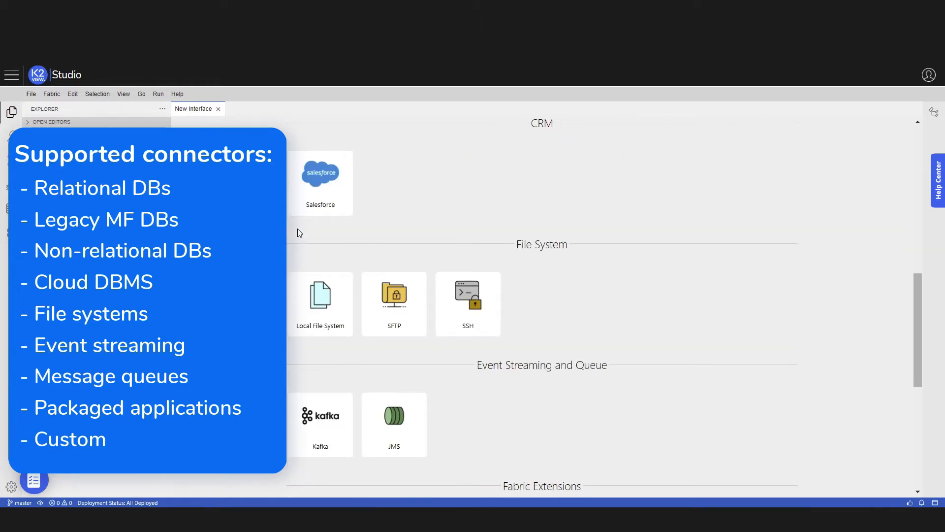
scroll("down", 3)
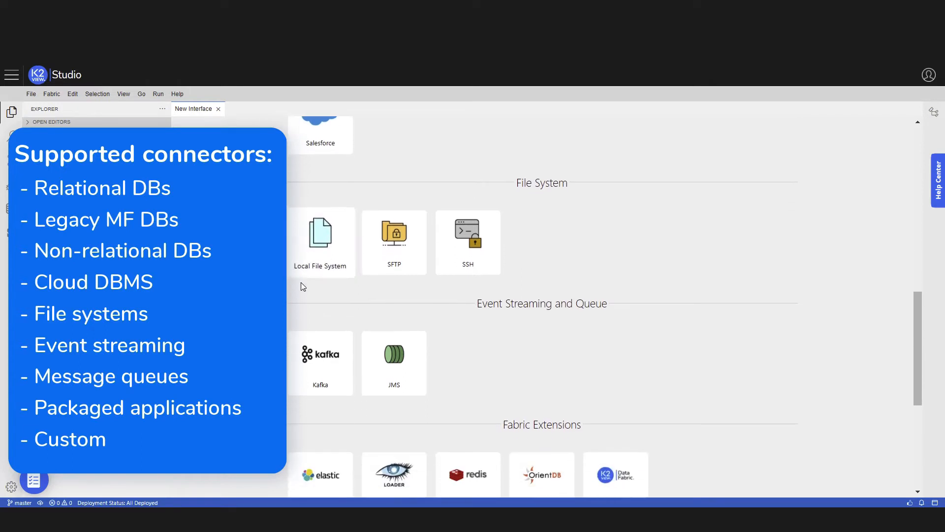
scroll("down", 3)
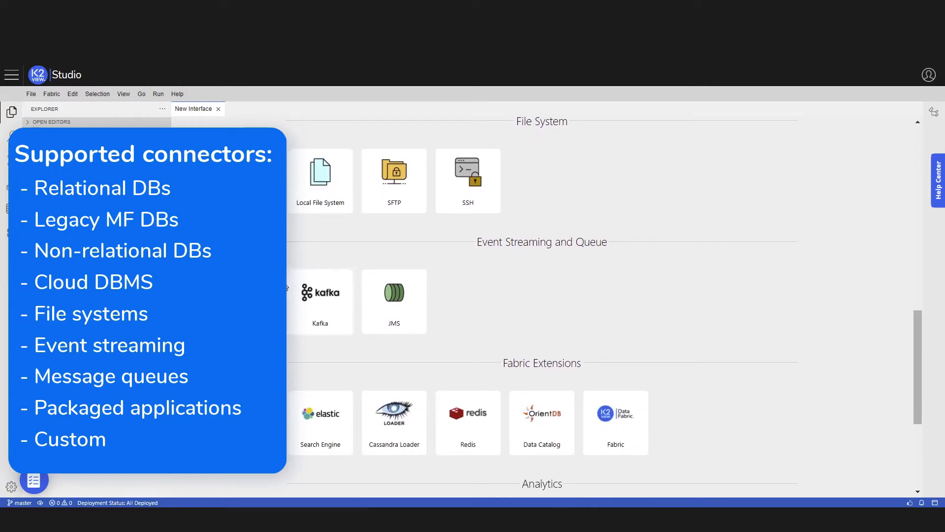
scroll("down", 3)
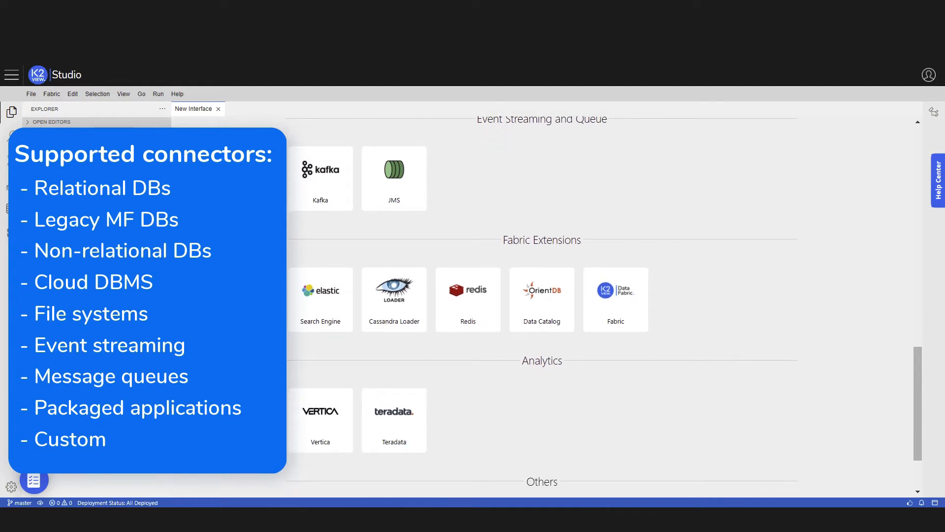
scroll("down", 3)
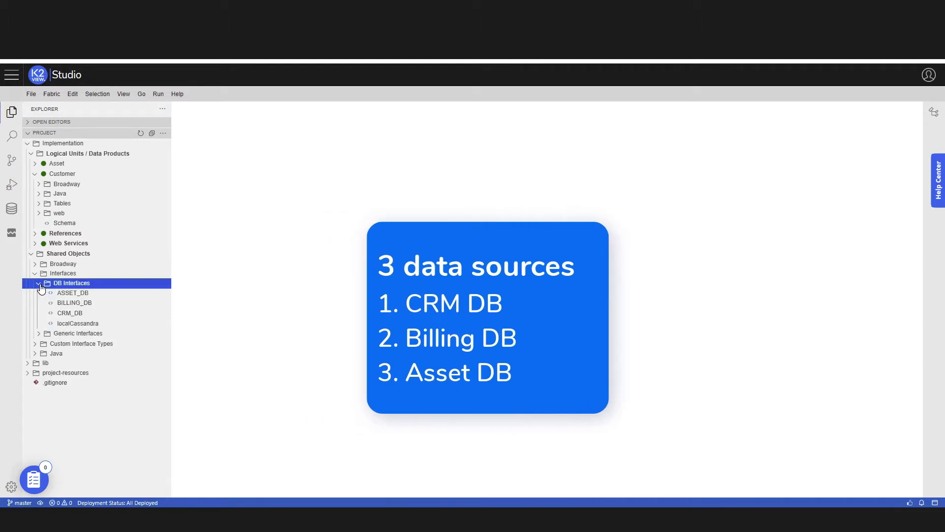
Expand DB Interfaces and open the CRM_DB, BILLING_DB and ASSET_DB connection settings.
double_click(70, 313)
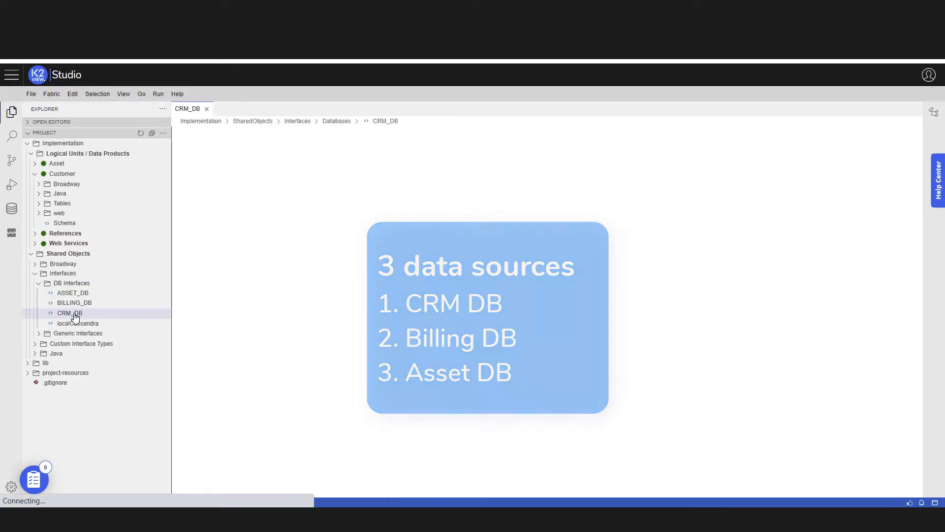
left_click(69, 313)
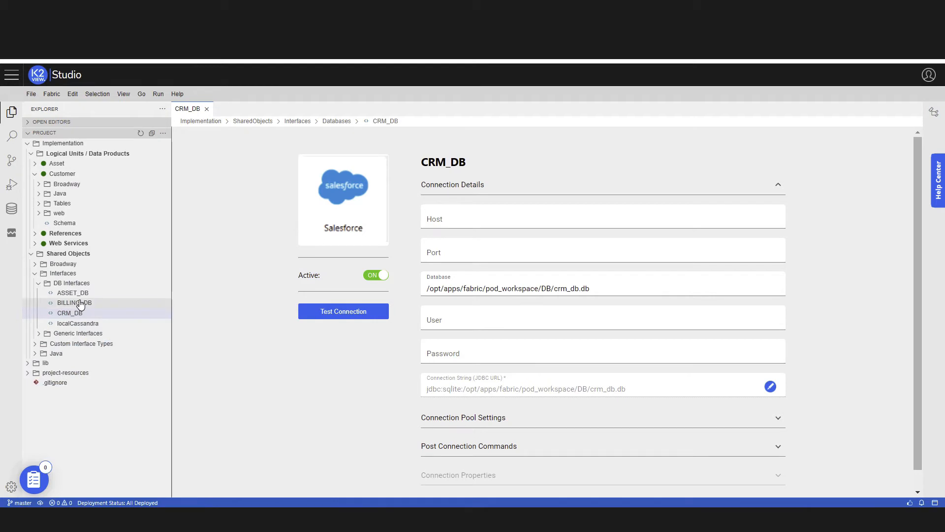
left_click(73, 303)
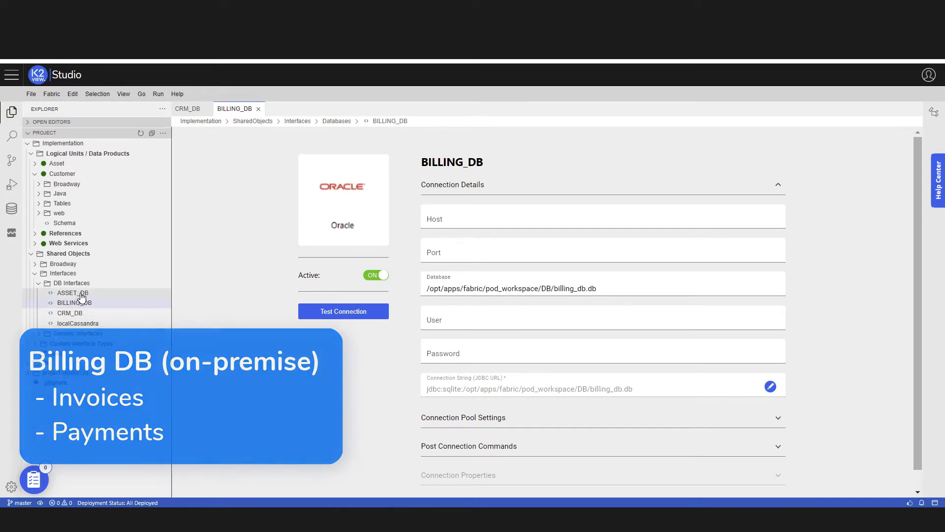
left_click(70, 293)
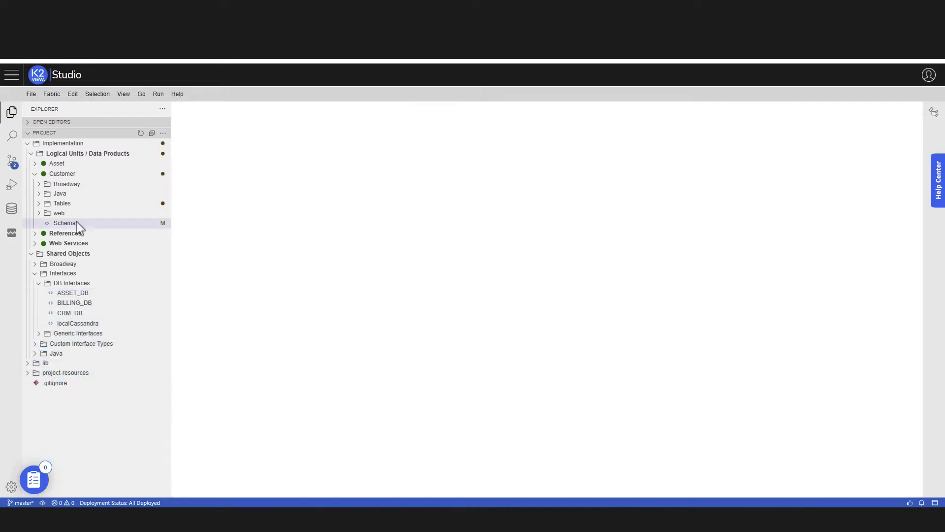
mouse_move(65, 223)
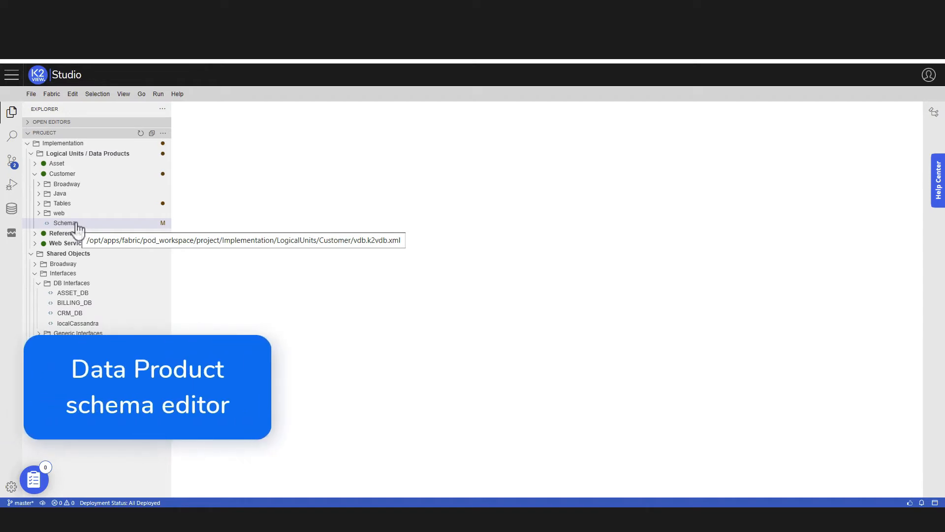
left_click(64, 223)
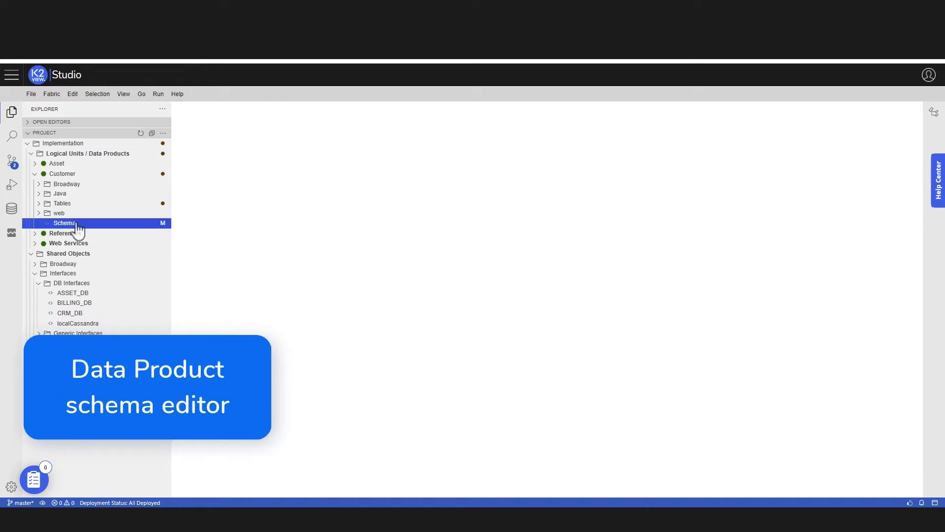
double_click(64, 223)
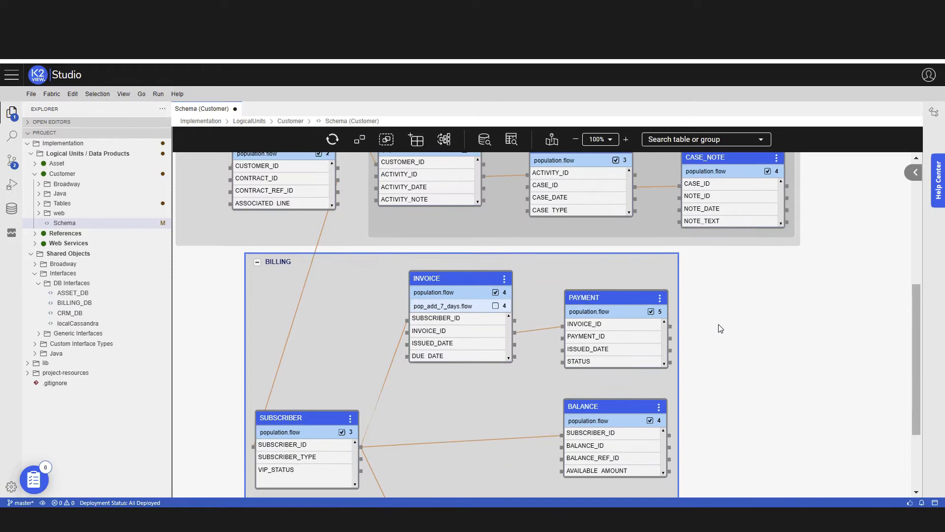
scroll("down", 3)
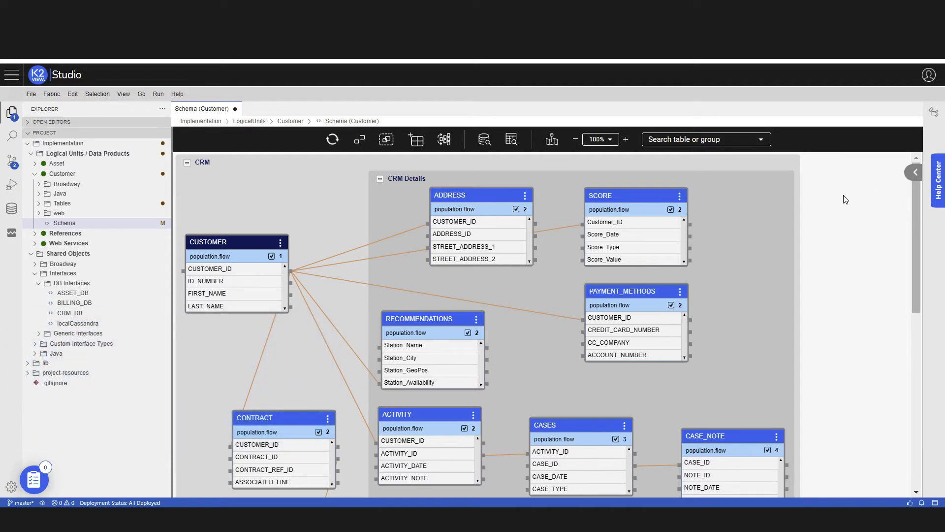
mouse_move(812, 220)
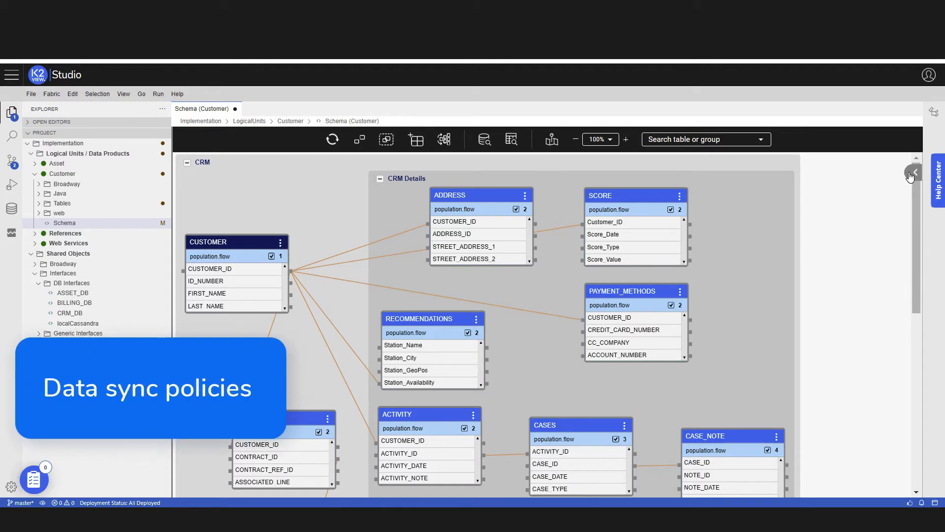
Open the Customer schema properties and set Sync Method to Time Interval.
left_click(911, 175)
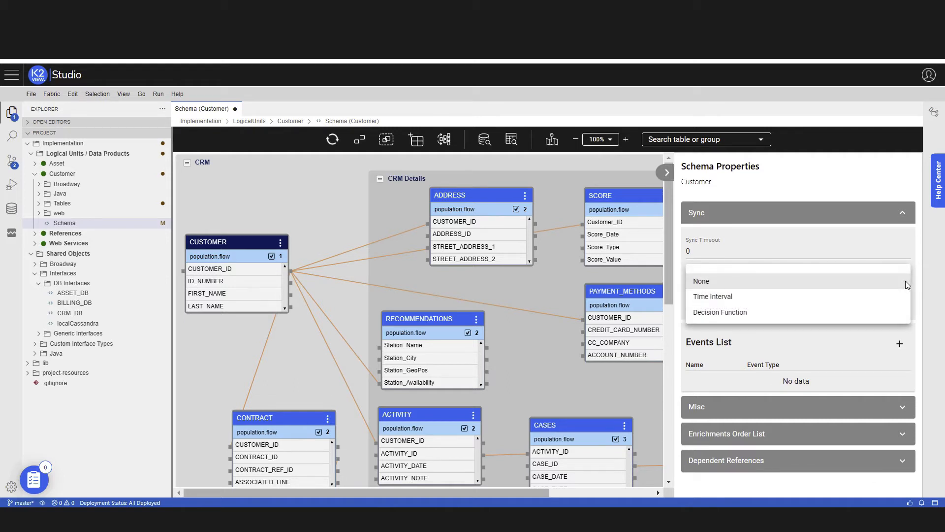
left_click(712, 296)
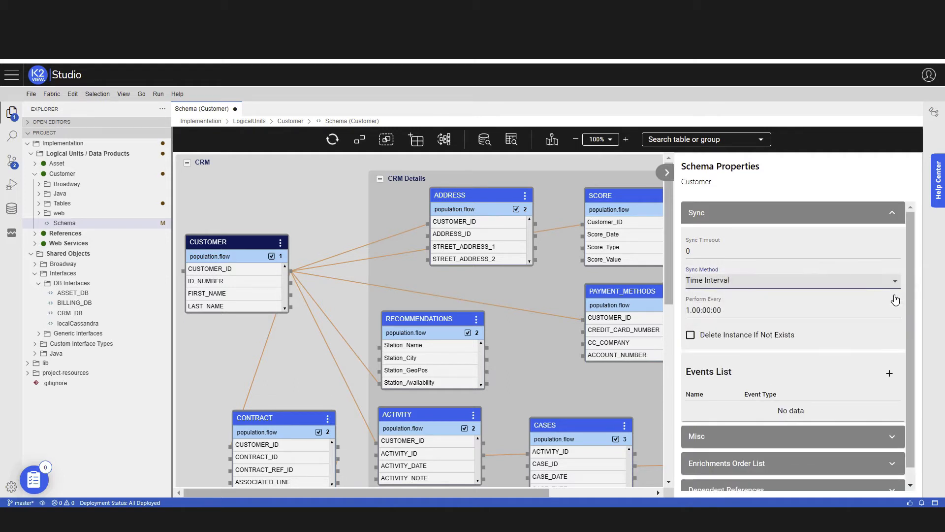
mouse_move(735, 323)
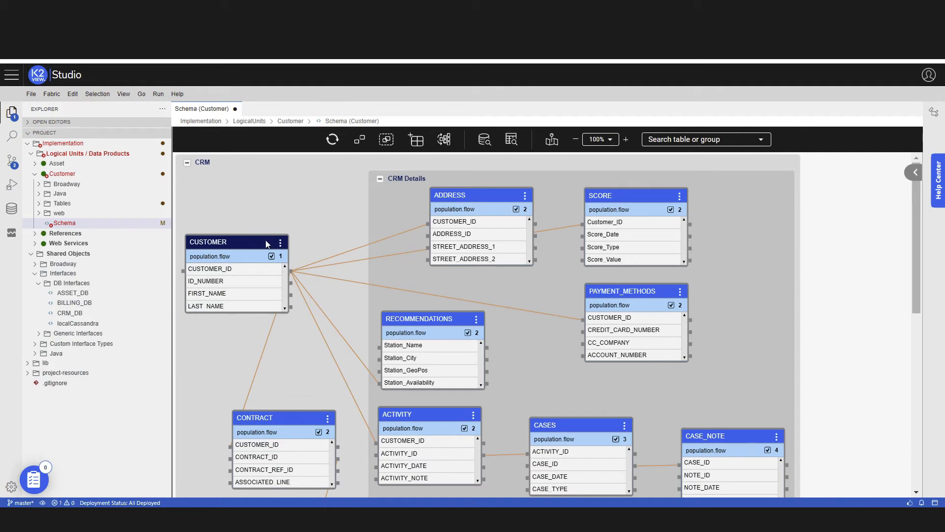
mouse_move(511, 139)
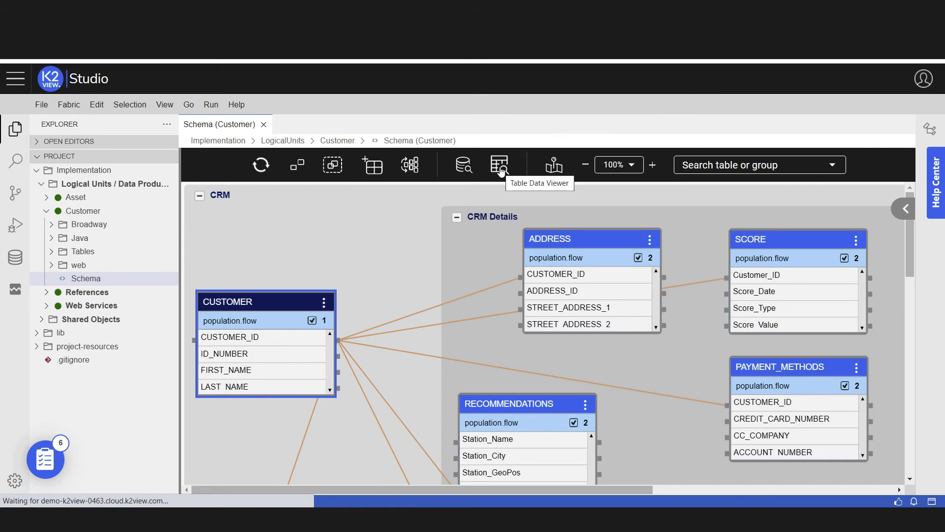
Run CUSTOMER's Table Data Viewer in Sync Force mode for instance 39 and browse the record.
left_click(500, 164)
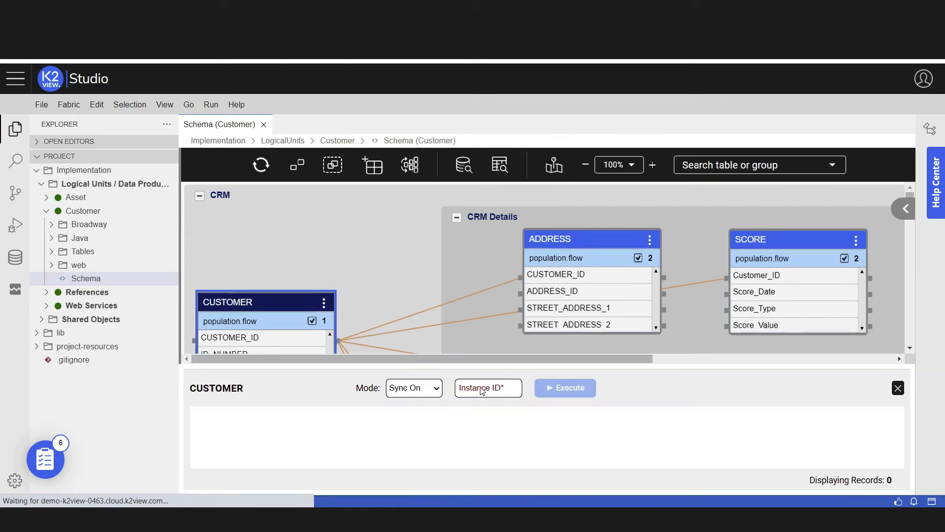
left_click(414, 388)
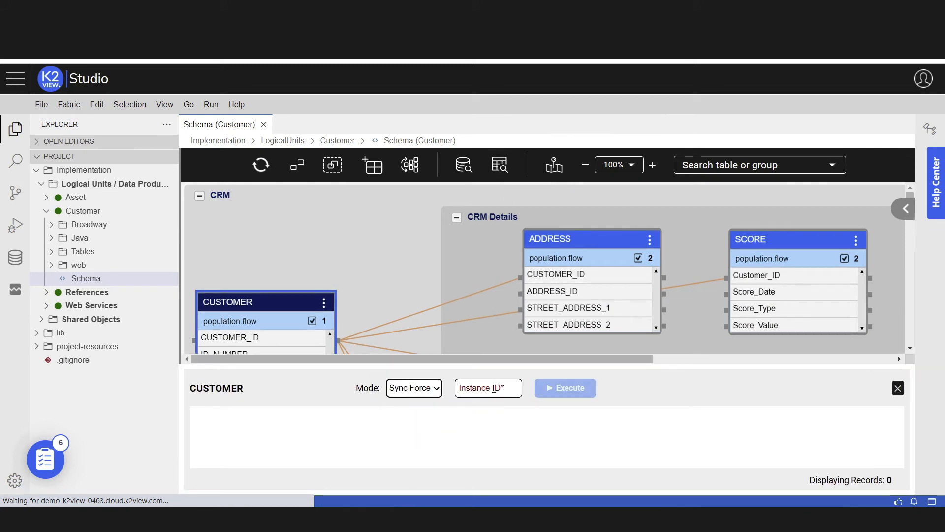
type("39")
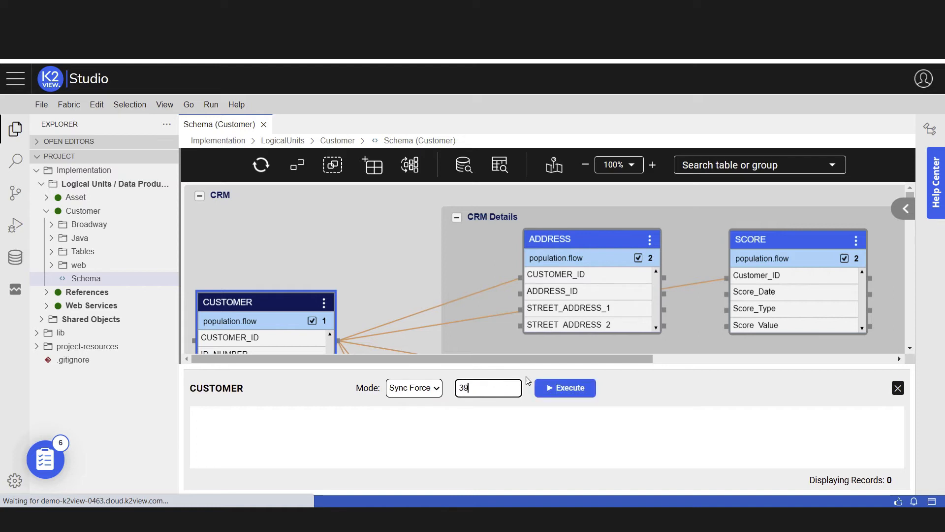
left_click(564, 388)
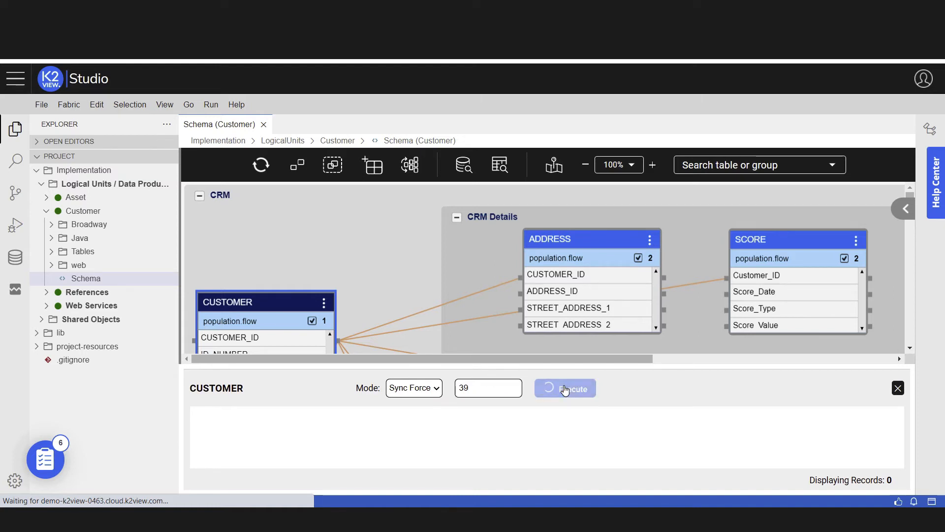
left_click(564, 387)
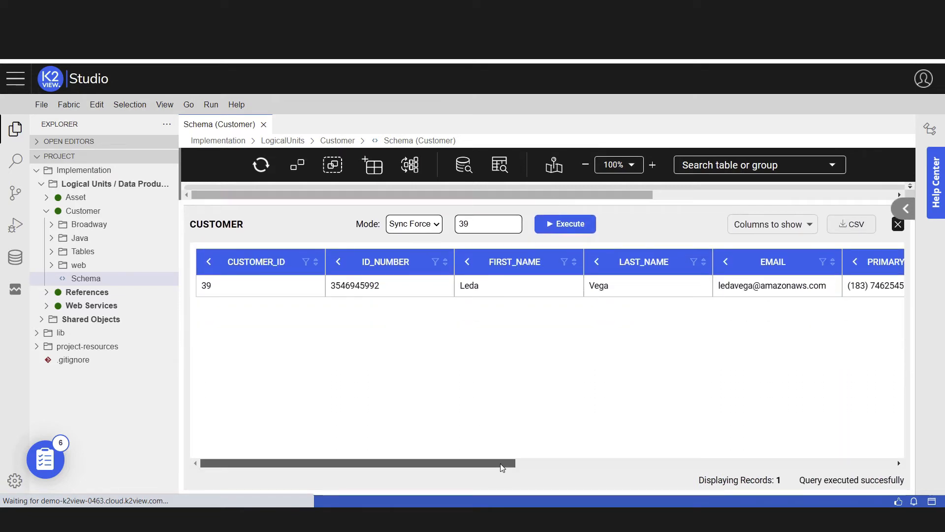
scroll("right", 3)
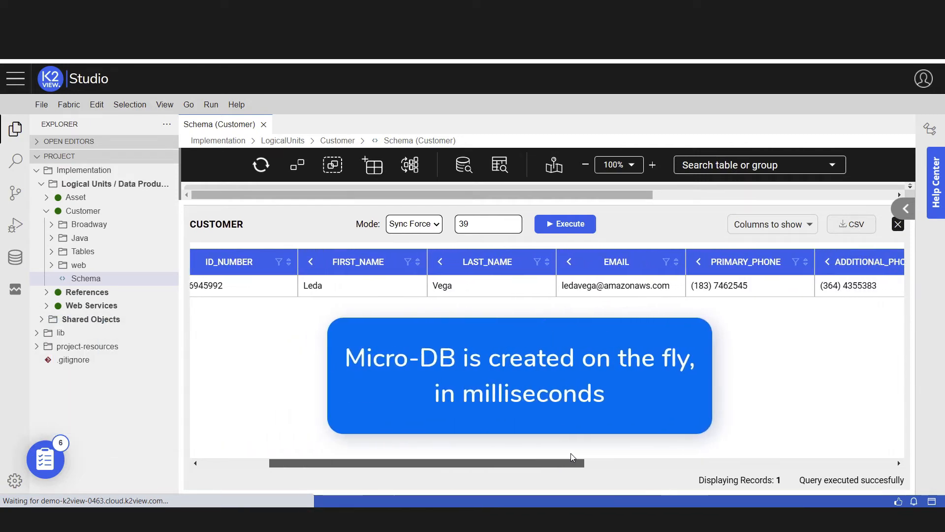
scroll("right", 3)
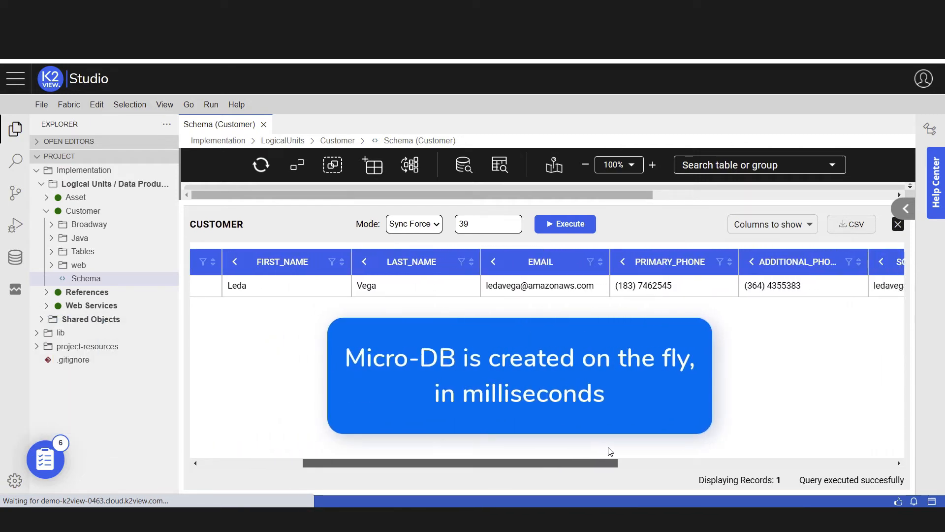
scroll("right", 3)
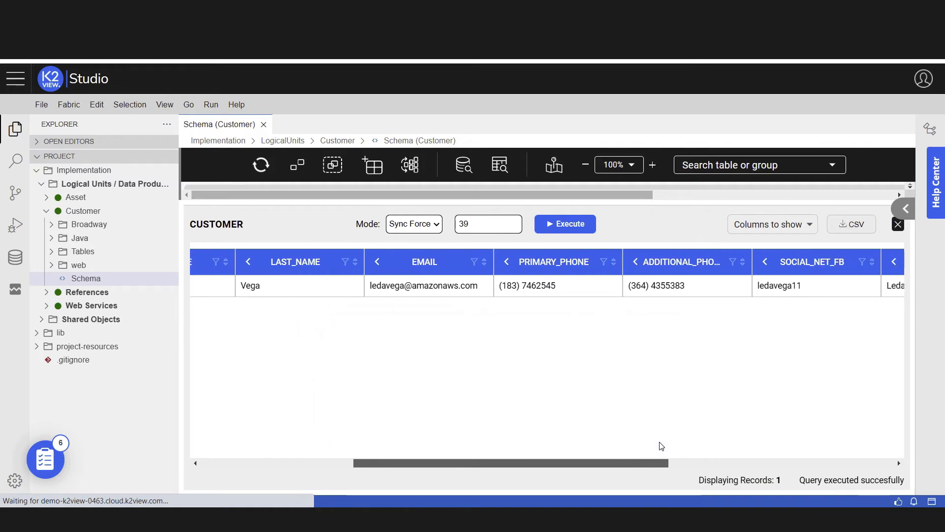
scroll("right", 3)
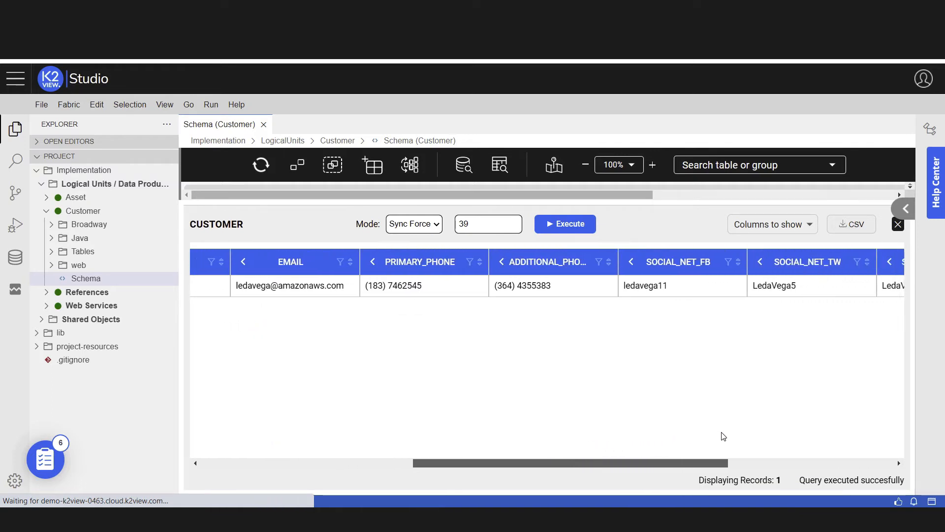
scroll("right", 3)
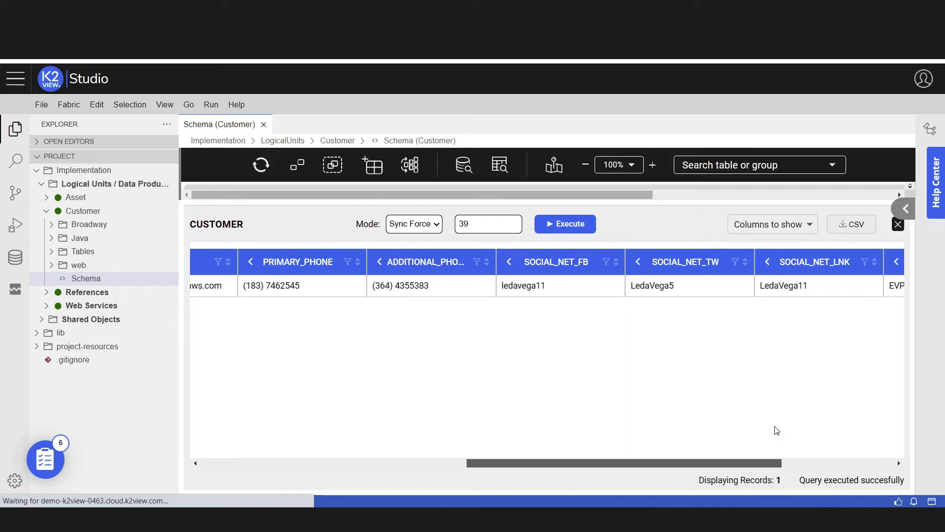
scroll("right", 3)
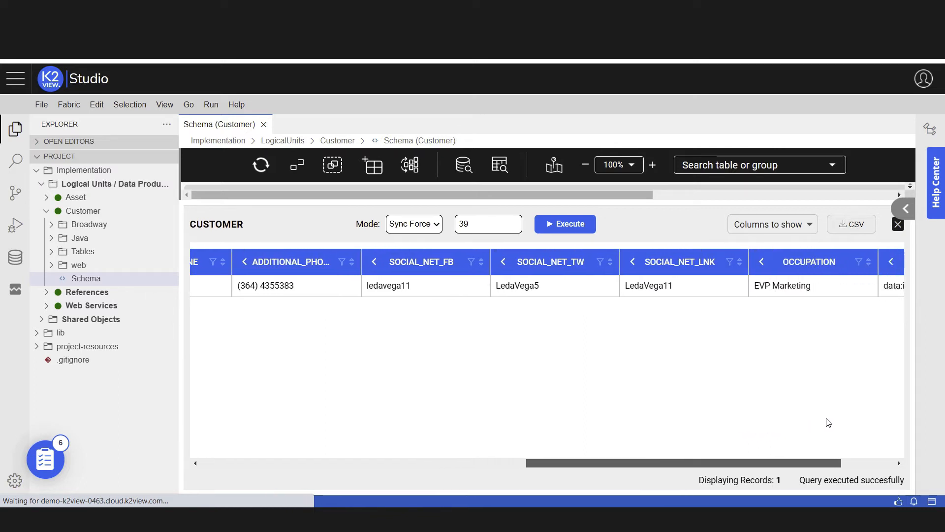
scroll("right", 3)
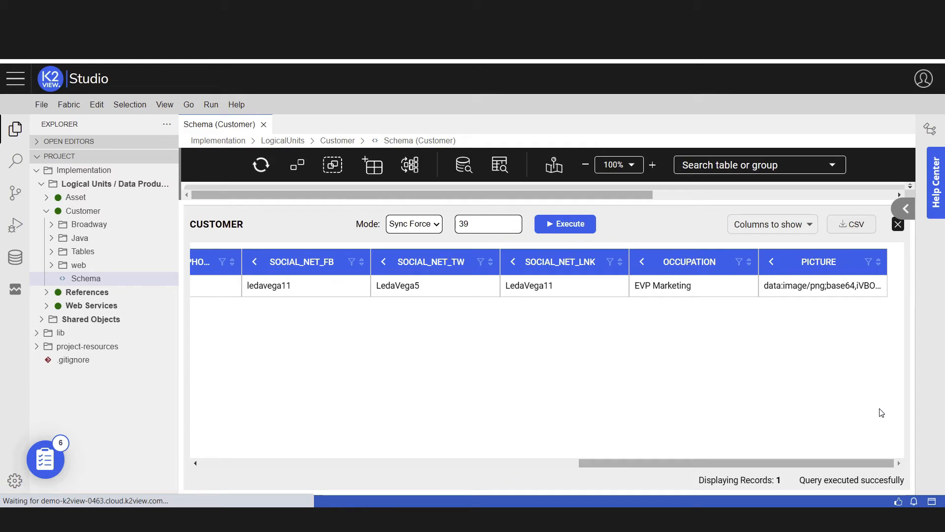
mouse_move(851, 384)
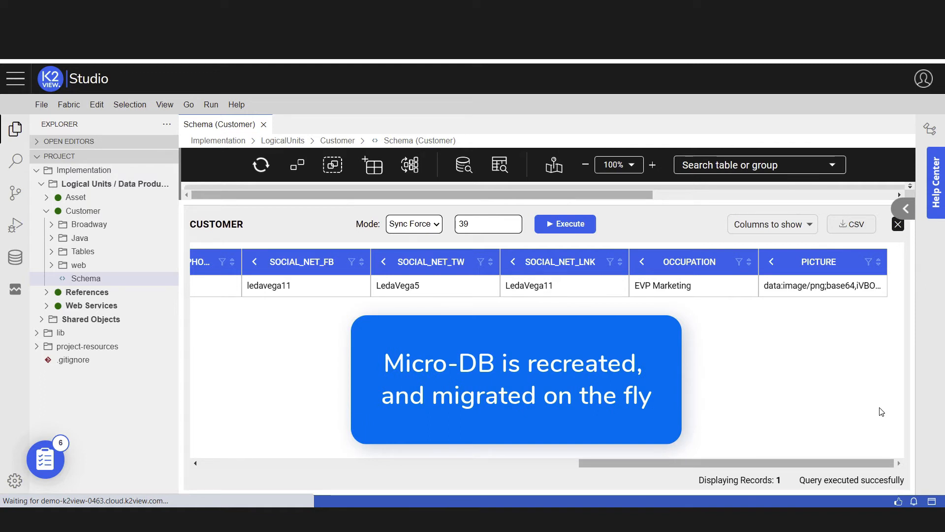
mouse_move(850, 384)
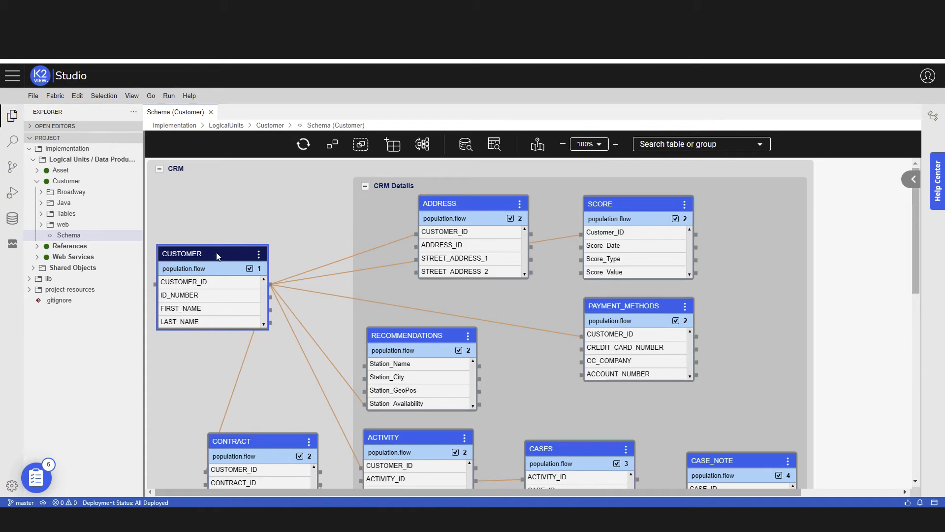
mouse_move(209, 272)
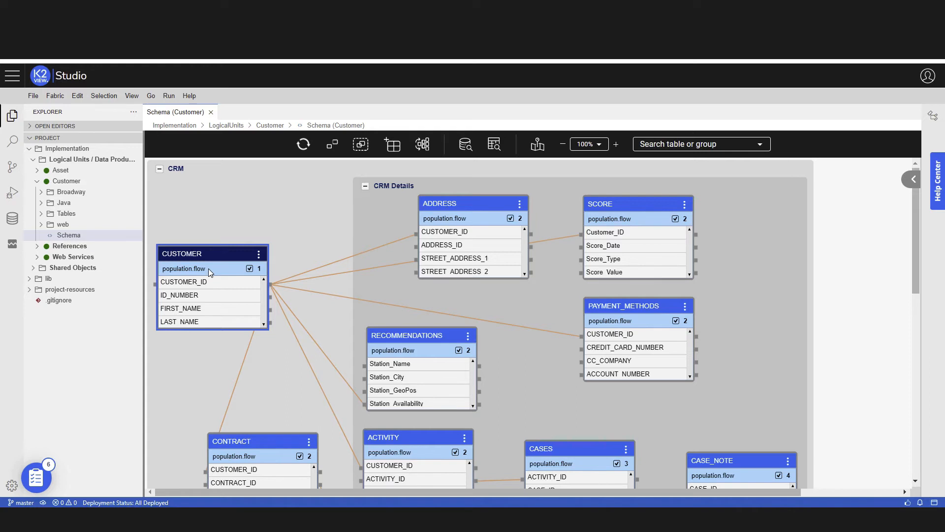
Open the CUSTOMER table's population.flow.
double_click(183, 268)
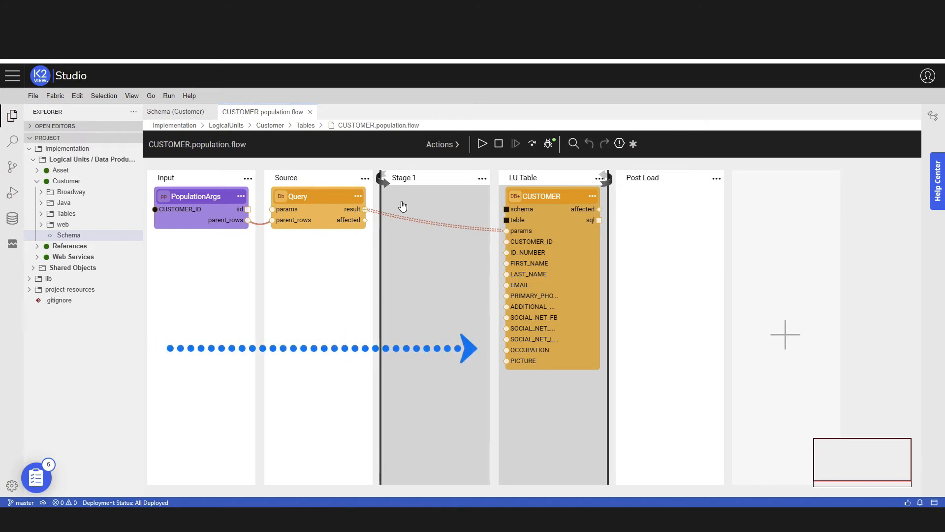
Browse Stage 1's actor catalogue through masking, queue, streams, system and math categories.
left_click(201, 208)
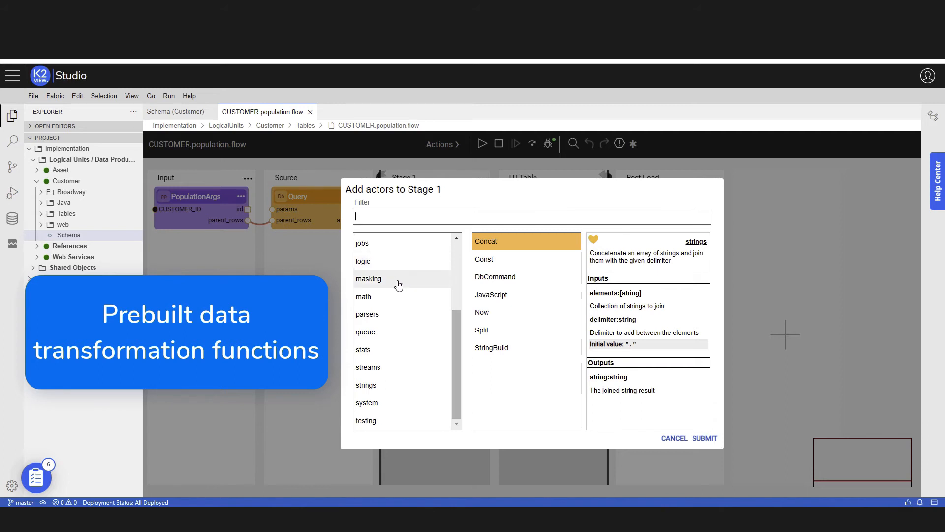
left_click(369, 278)
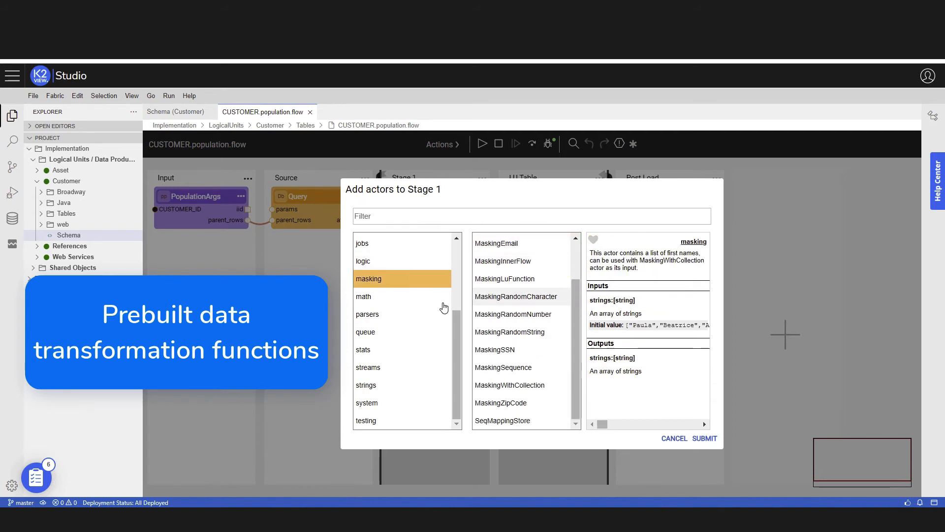
left_click(366, 332)
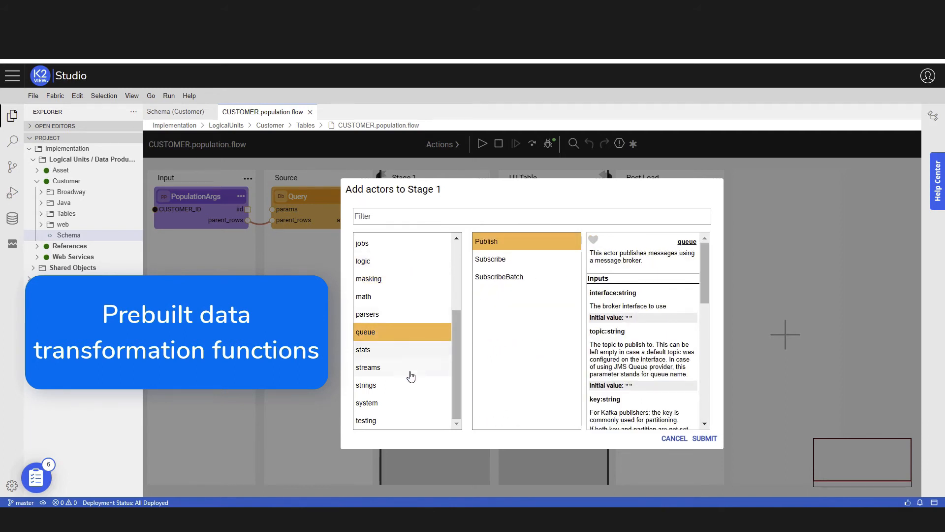
left_click(368, 367)
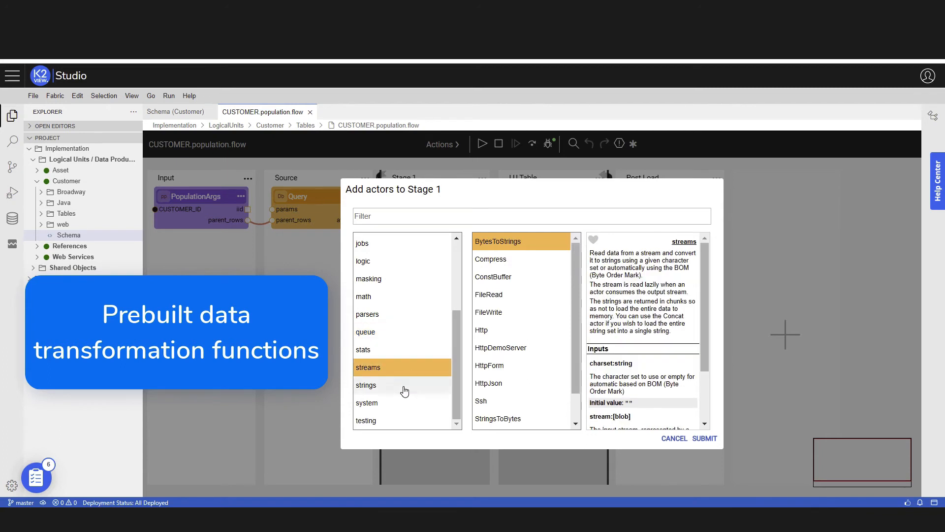
left_click(364, 296)
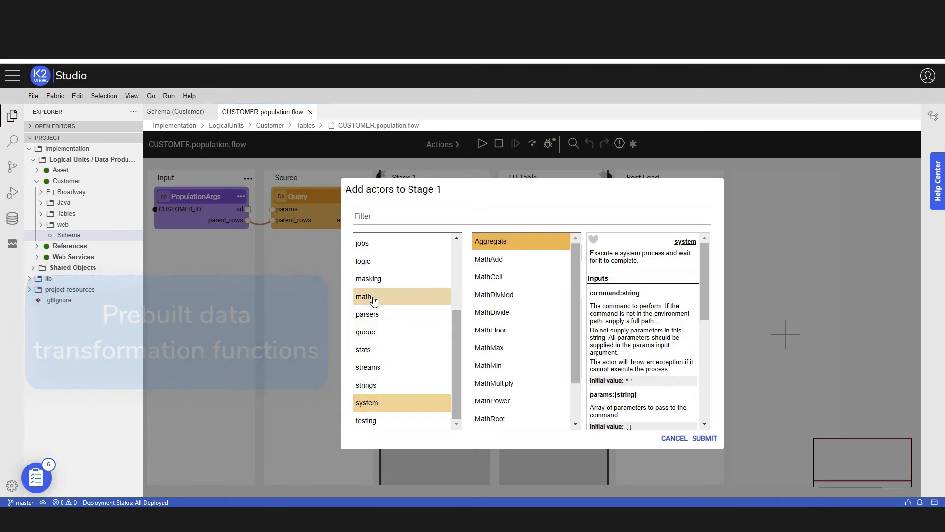
left_click(365, 296)
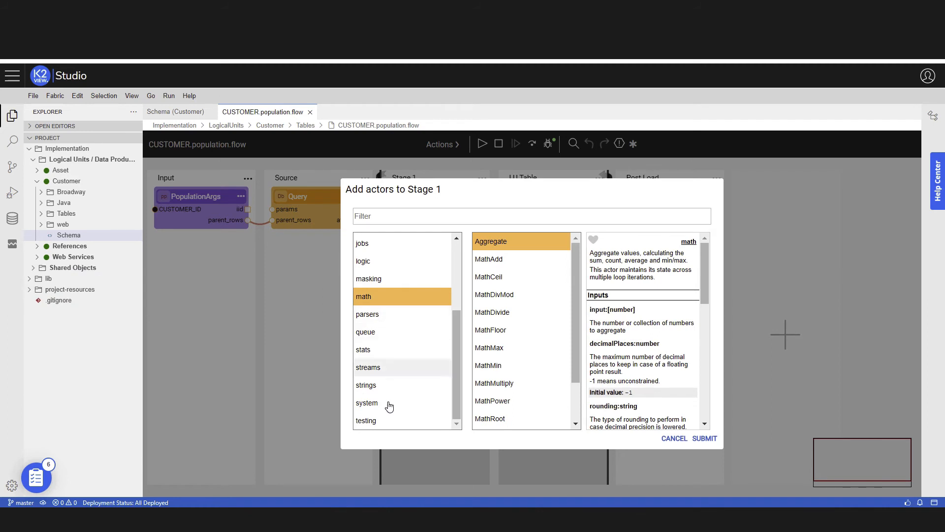
left_click(366, 420)
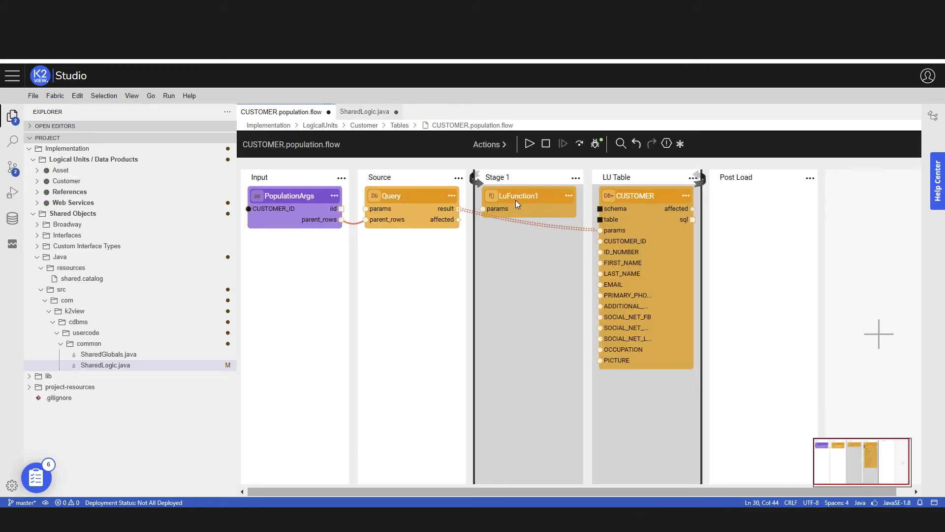
Close the CUSTOMER.population.flow tab.
left_click(364, 112)
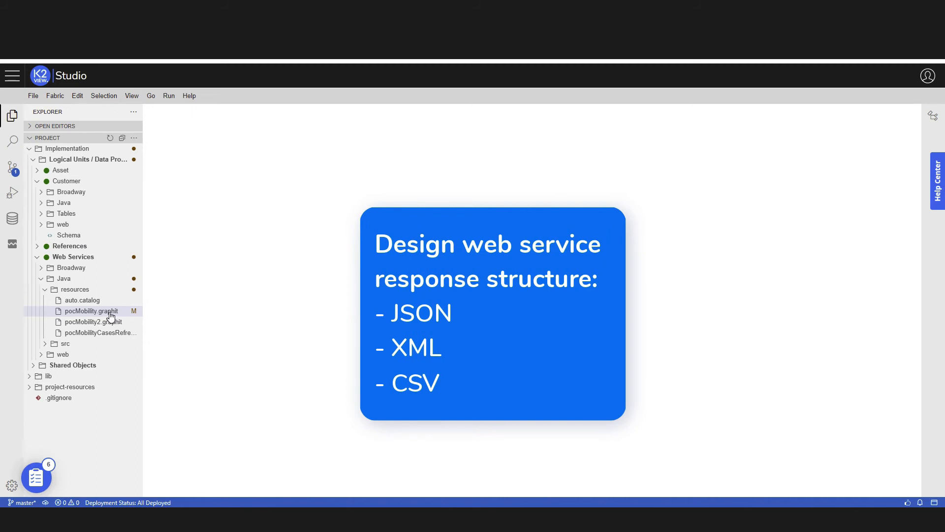
Open the pocMobility.graphit web service definition and scroll through it.
double_click(90, 310)
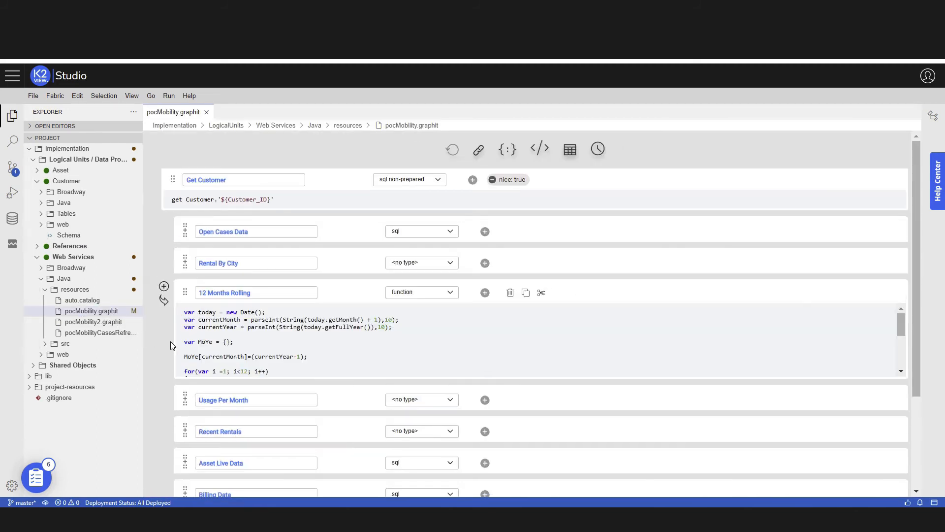
scroll("down", 3)
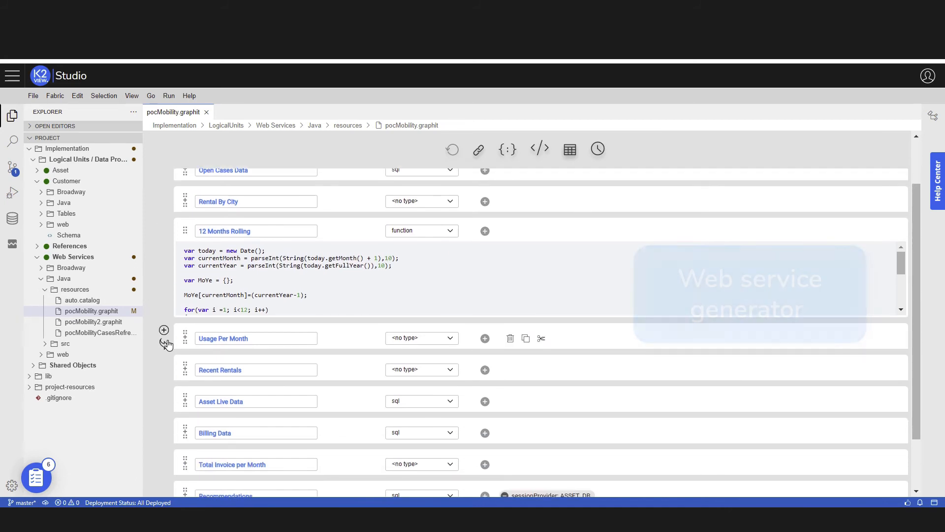
scroll("down", 3)
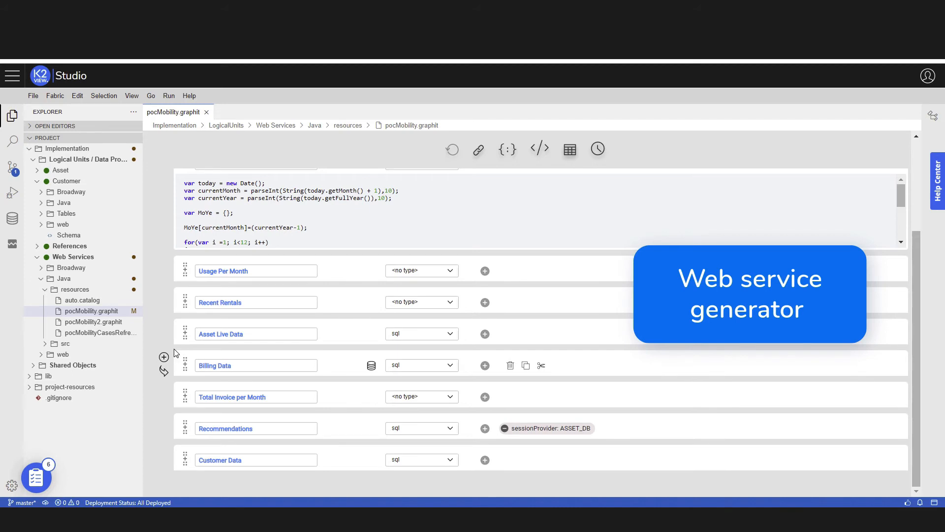
scroll("down", 3)
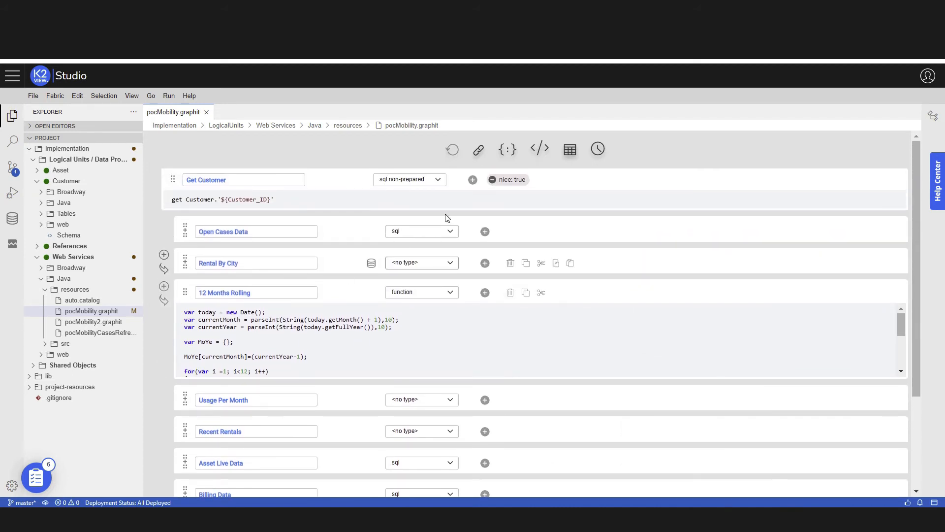
View the pocMobility JSON response for Customer_ID 39.
left_click(478, 149)
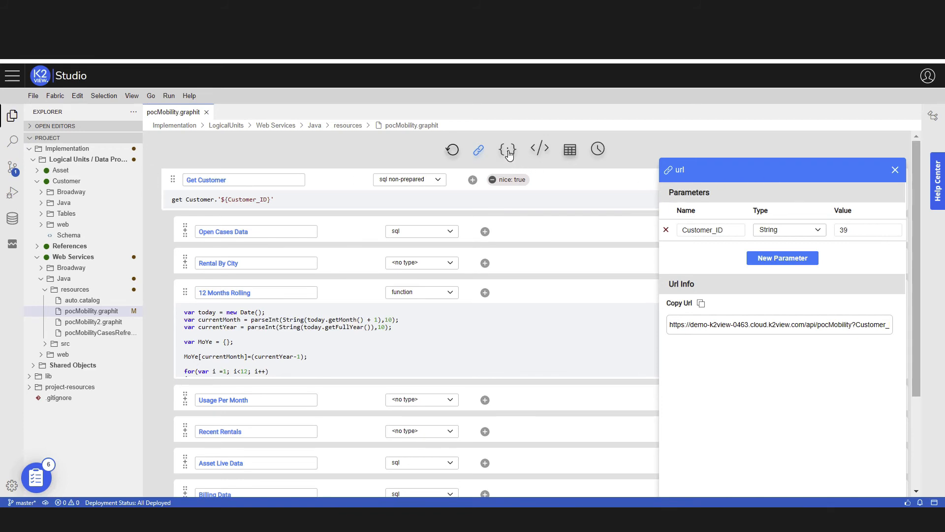
left_click(507, 148)
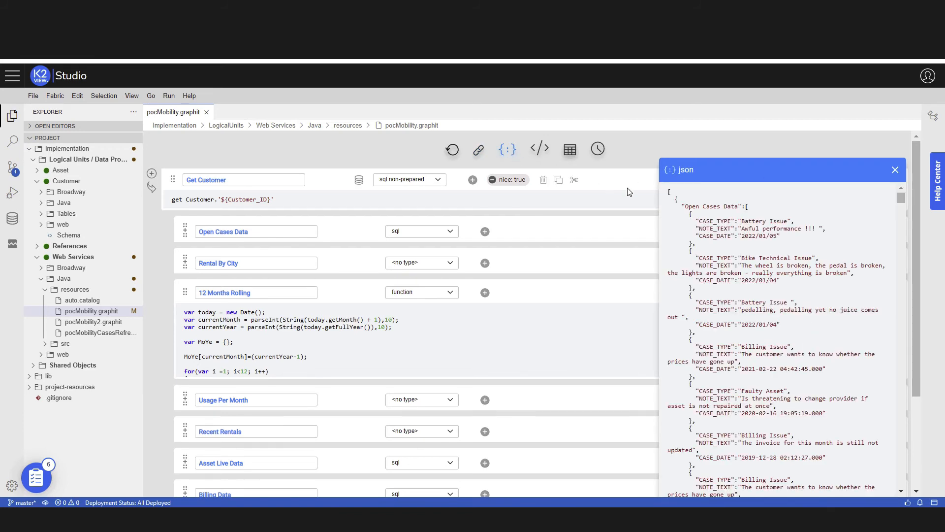
scroll("down", 3)
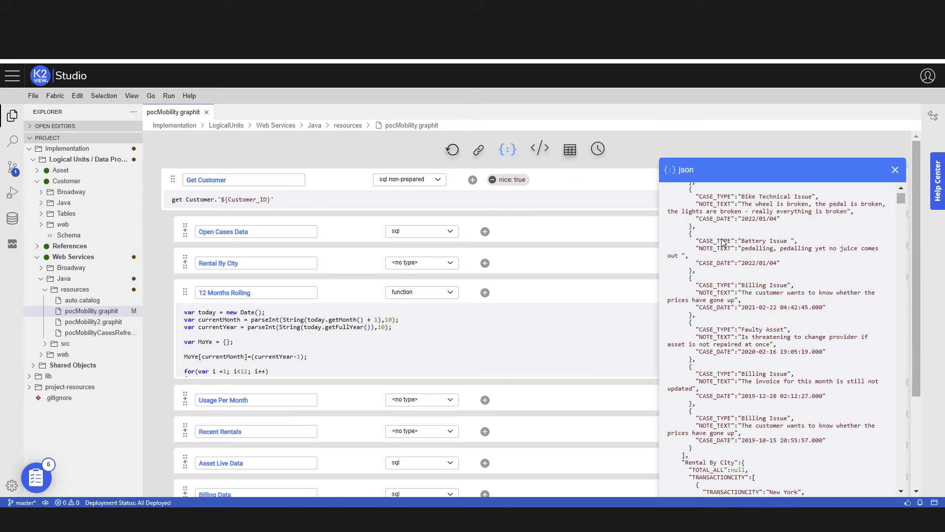
scroll("down", 3)
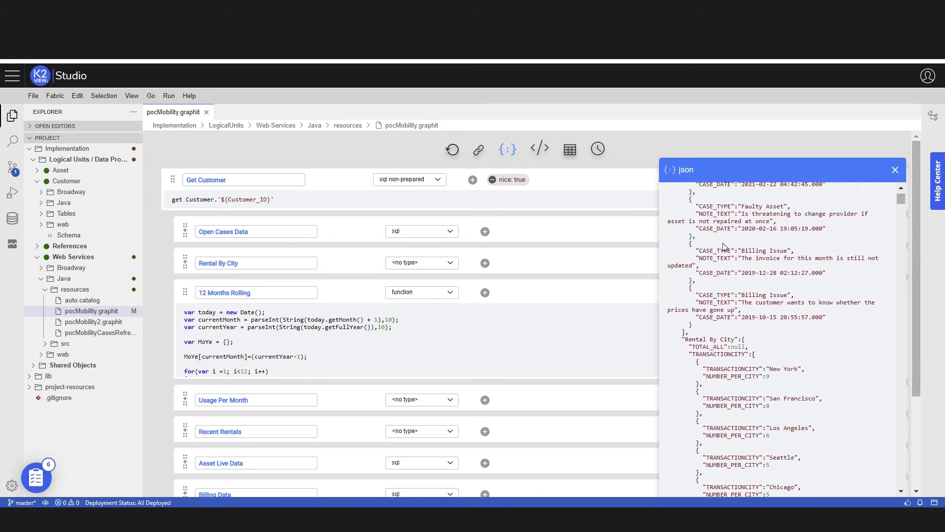
scroll("down", 3)
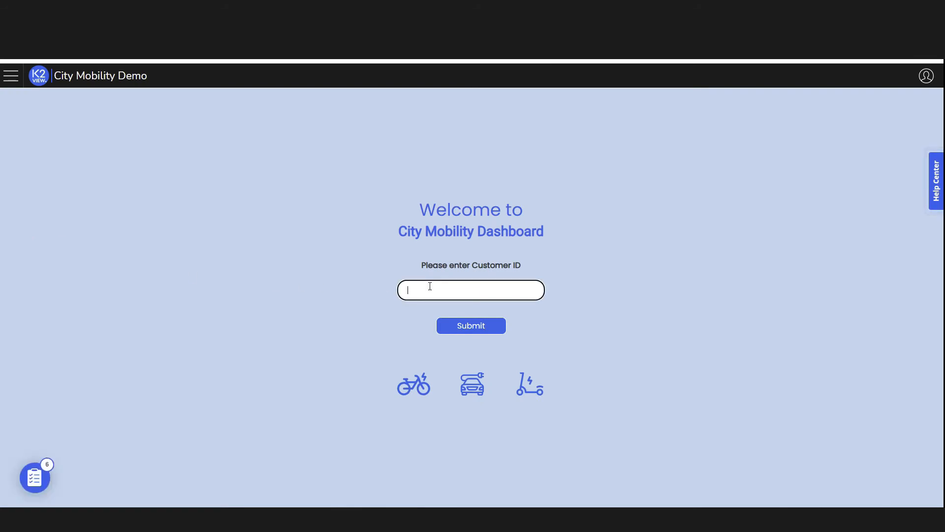
Load customer 39's dashboard, scroll through it, and view the E-Car Dashboard details.
type("39")
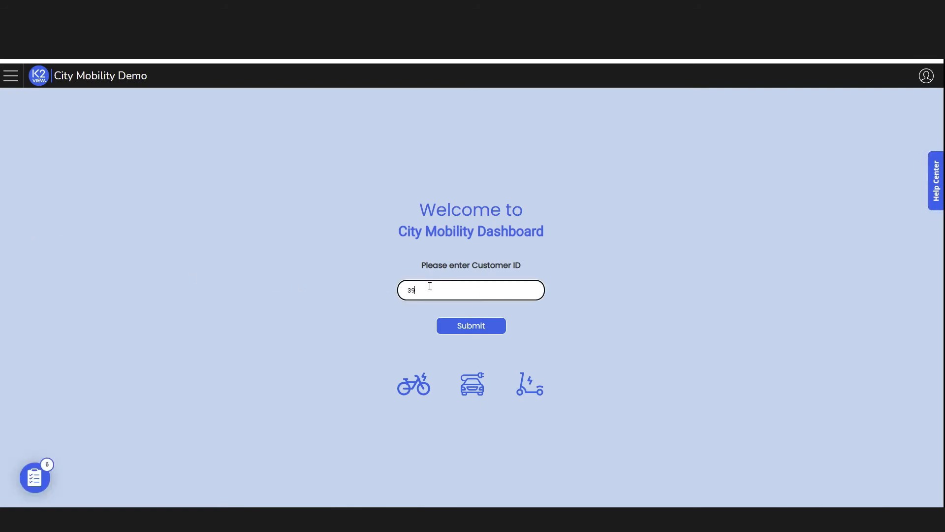
left_click(470, 325)
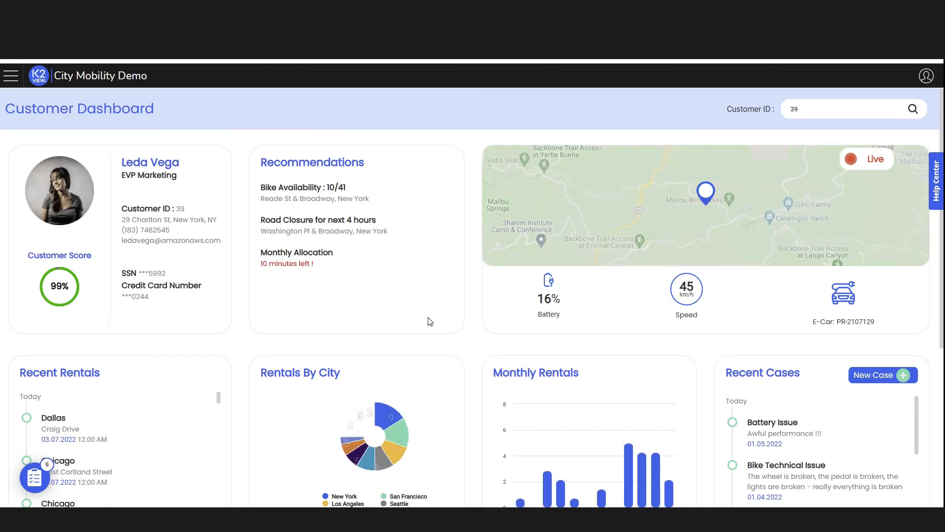
scroll("down", 3)
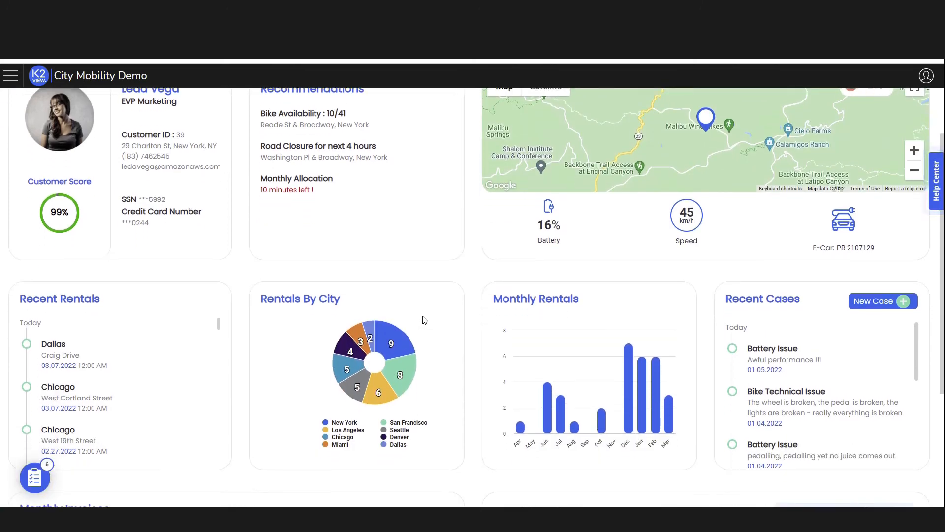
scroll("down", 3)
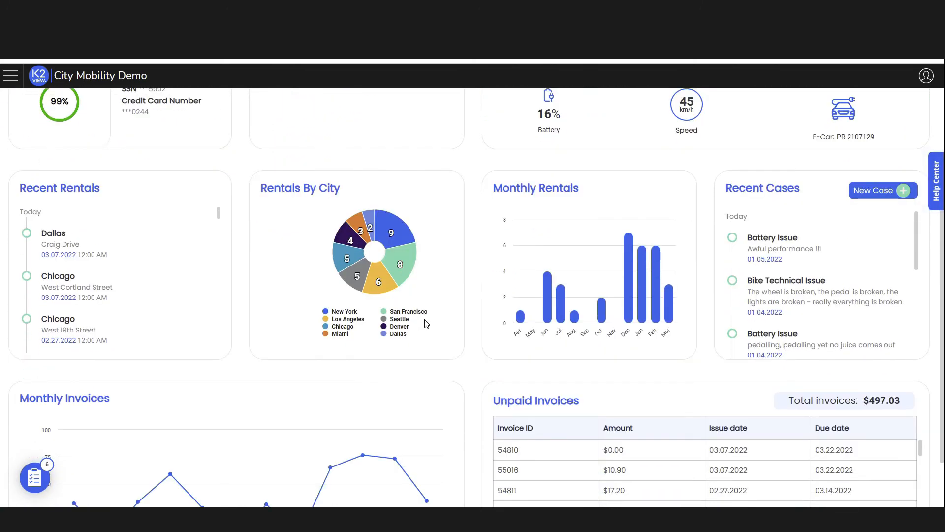
scroll("down", 3)
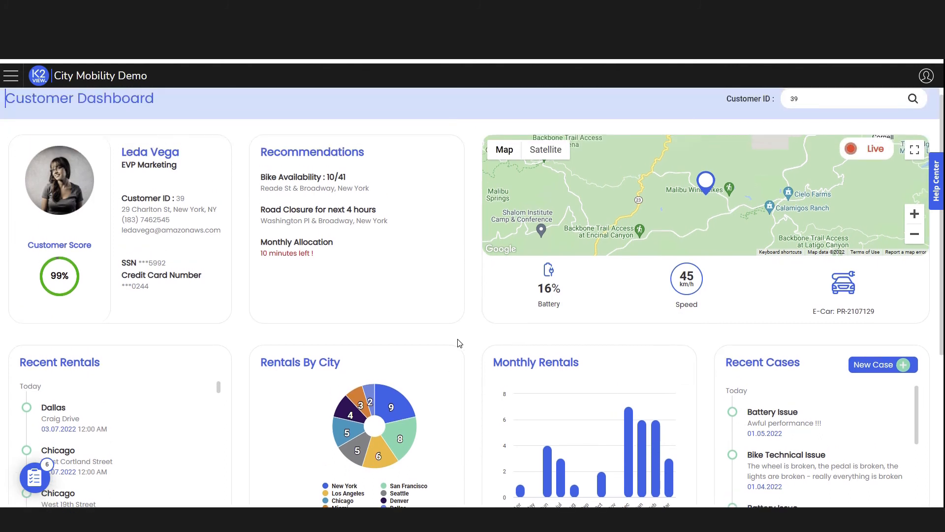
left_click(844, 282)
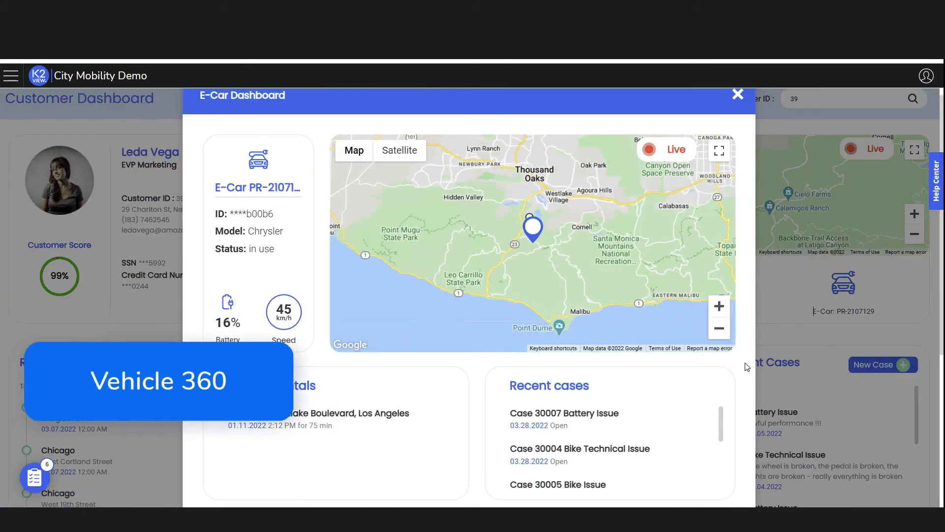
scroll("down", 3)
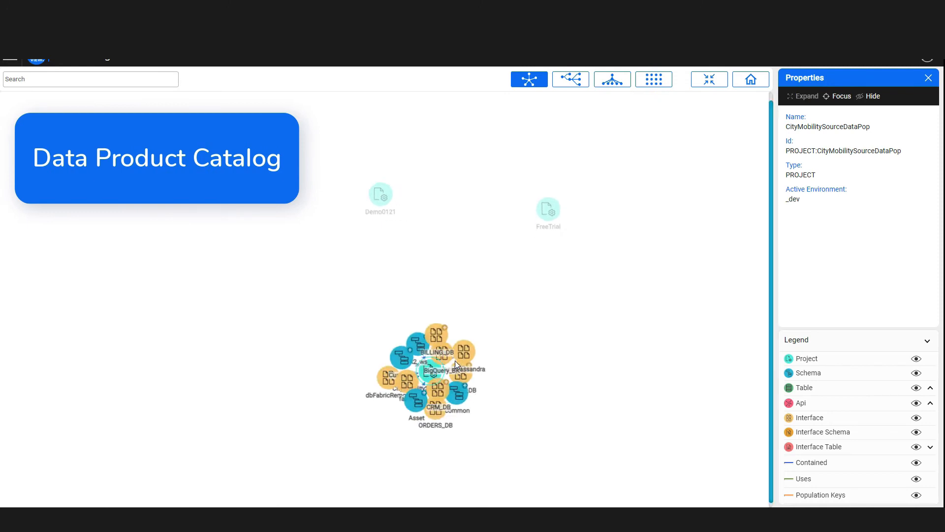
Expand the Customer and k2_ws schemas in hierarchy layout, then rearrange as a network.
left_click(612, 79)
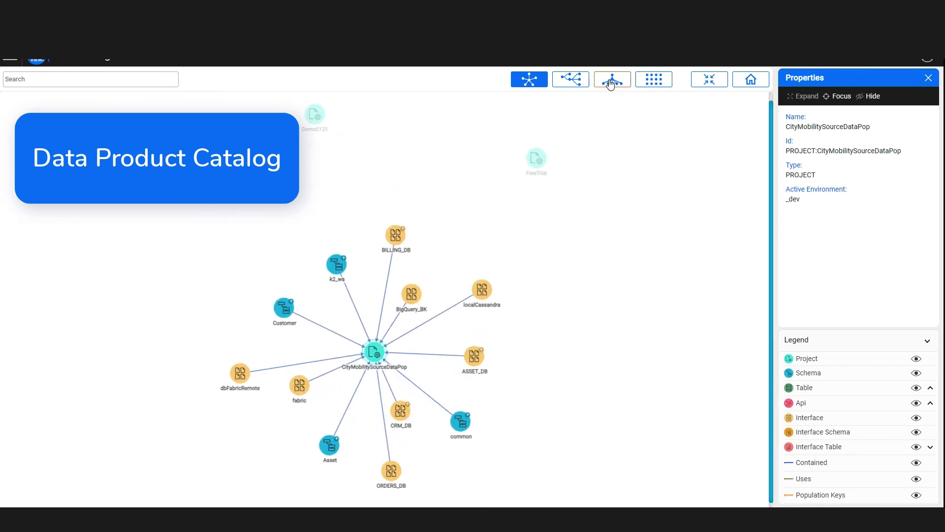
left_click(611, 78)
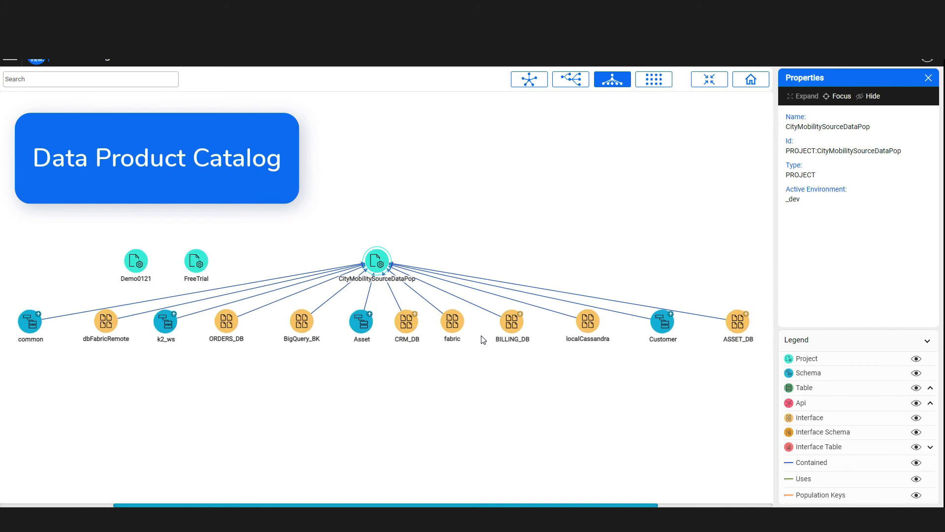
mouse_move(454, 348)
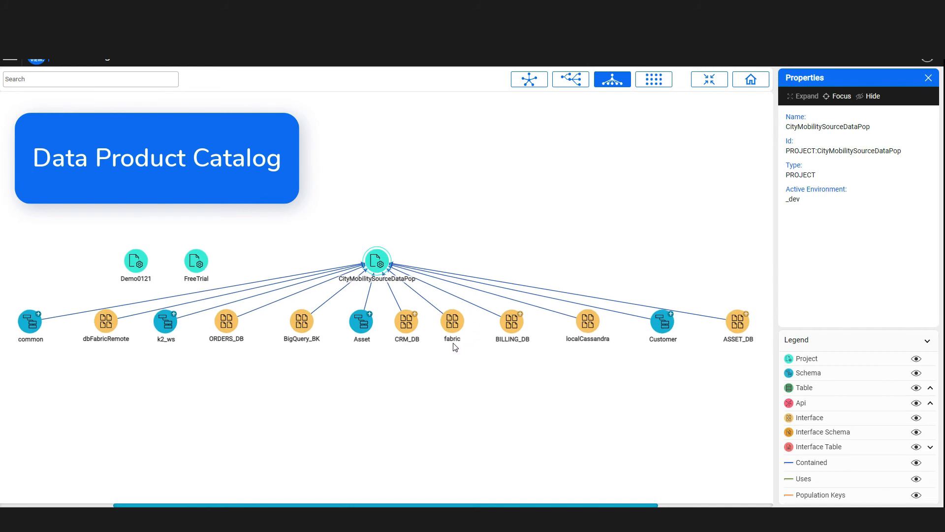
mouse_move(508, 327)
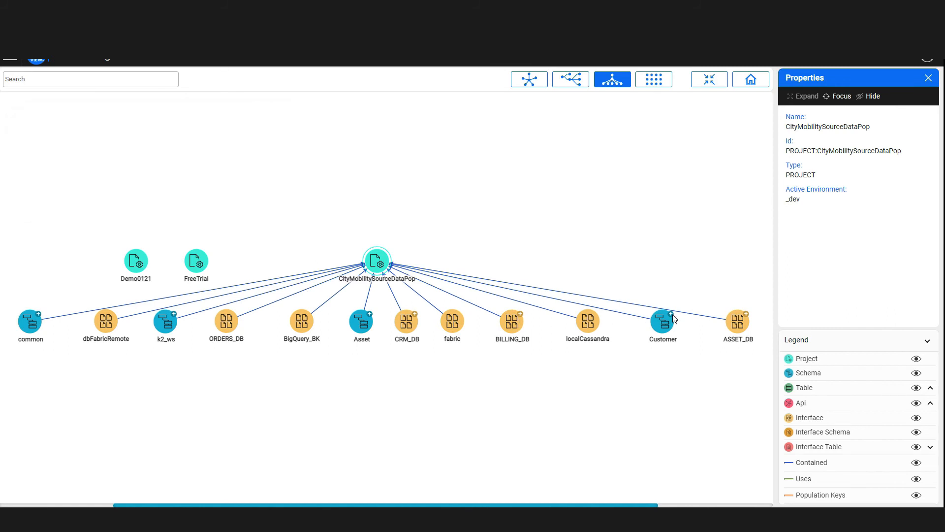
left_click(662, 320)
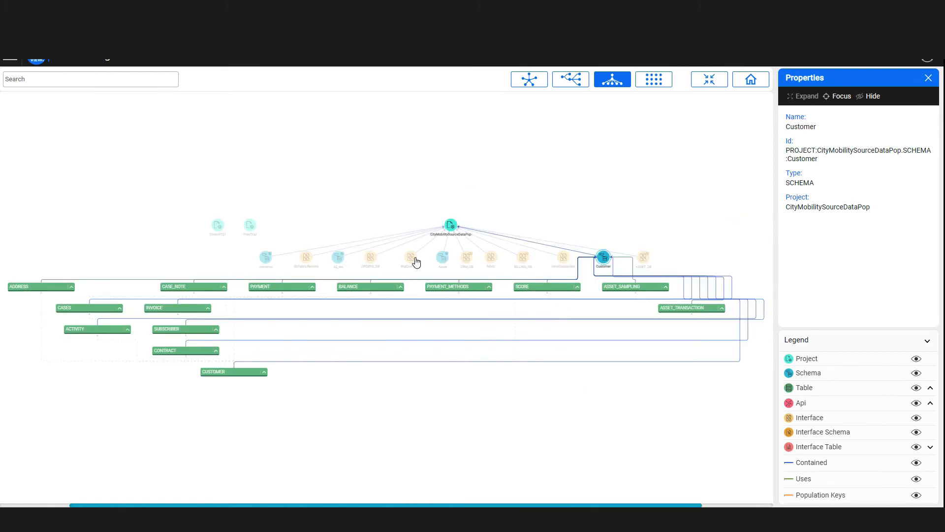
left_click(338, 218)
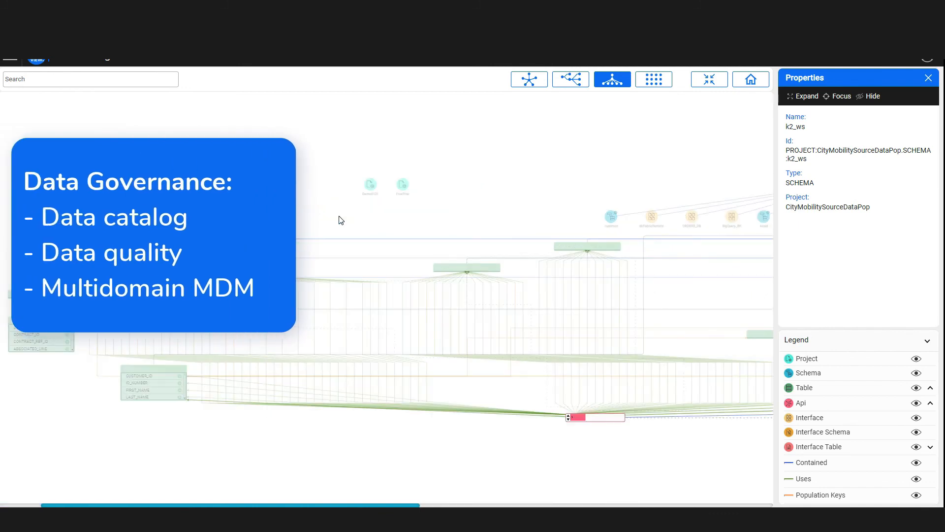
left_click(928, 77)
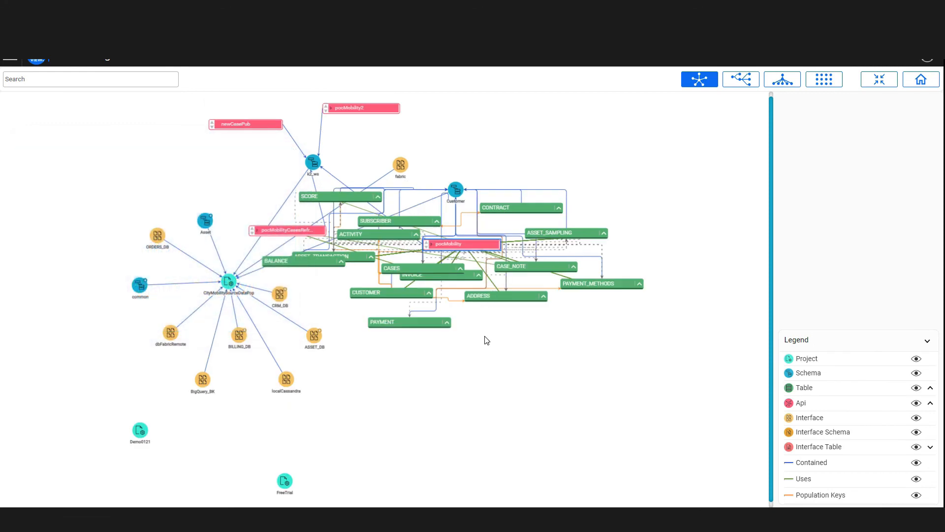
left_click_drag(461, 244, 537, 116)
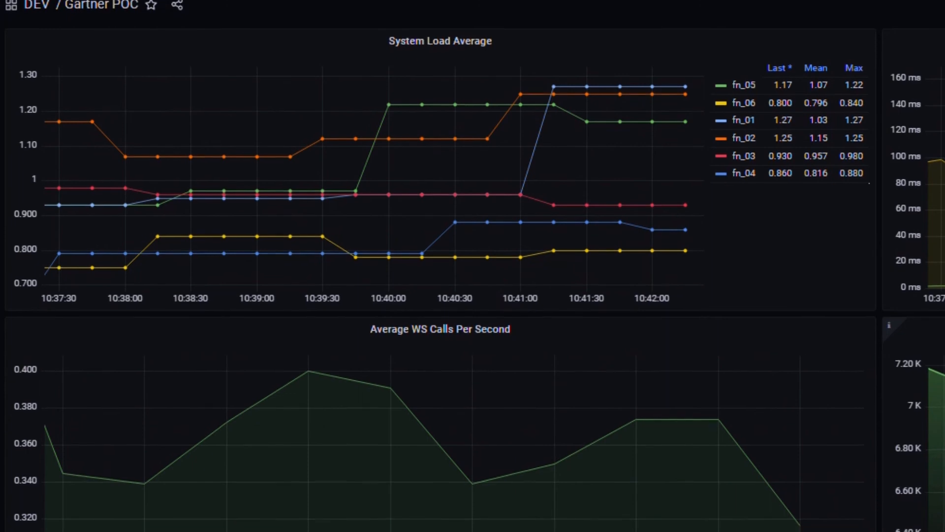
Scroll the Gartner POC dashboard down to the WS Calls Per Second and Get Duration panels.
scroll("down", 3)
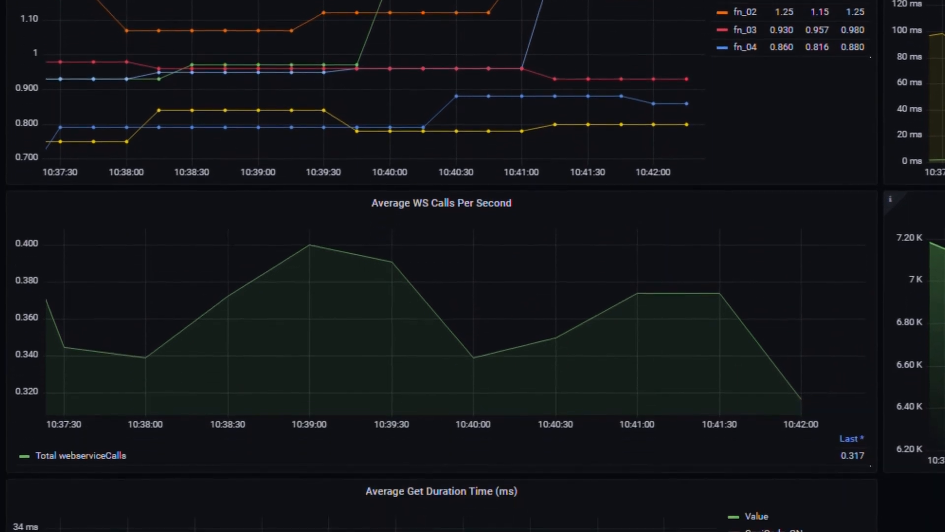
scroll("down", 3)
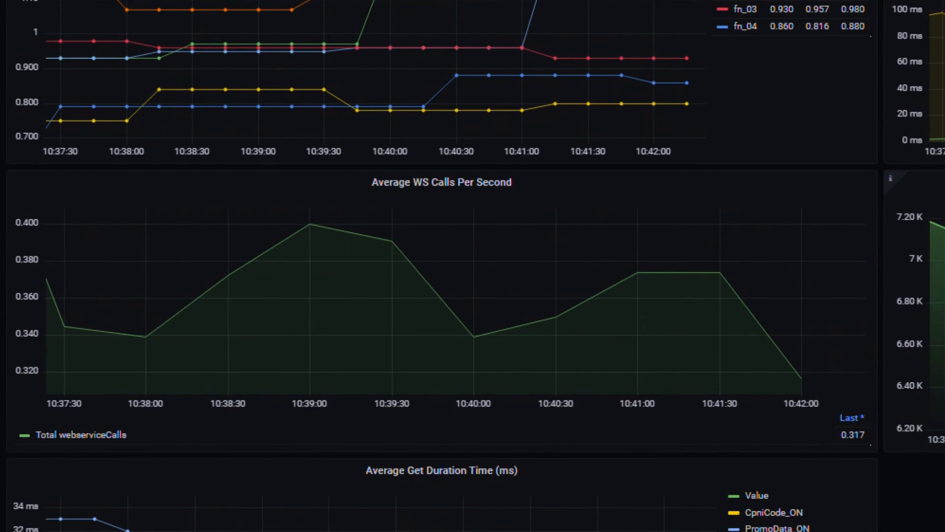
scroll("down", 3)
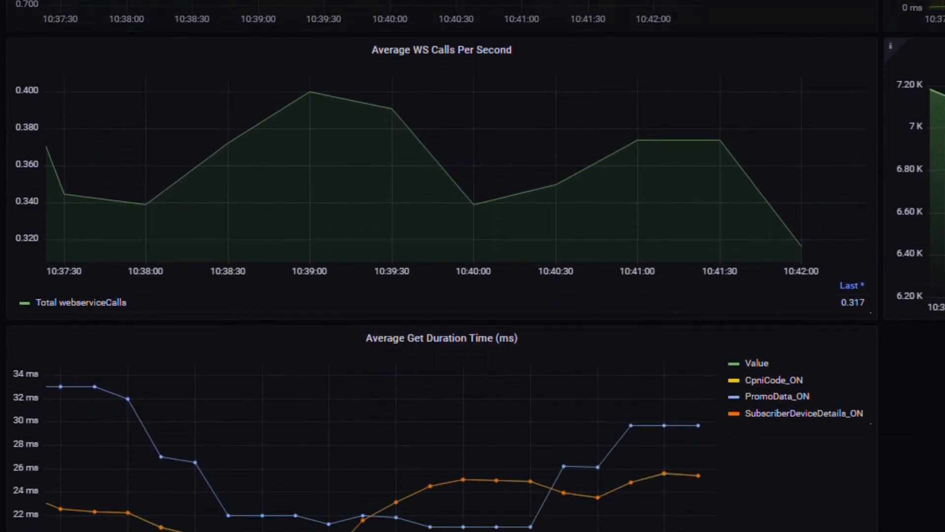